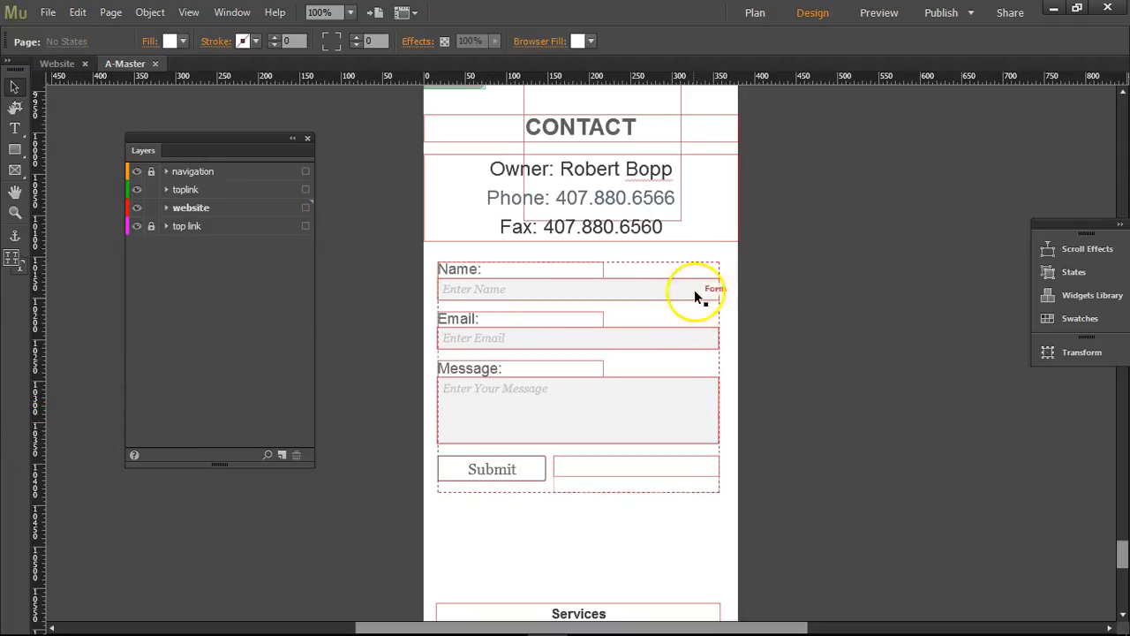
Set the contact form's Captcha option to reCAPTCHA 2.0, adding the verification field
click(715, 290)
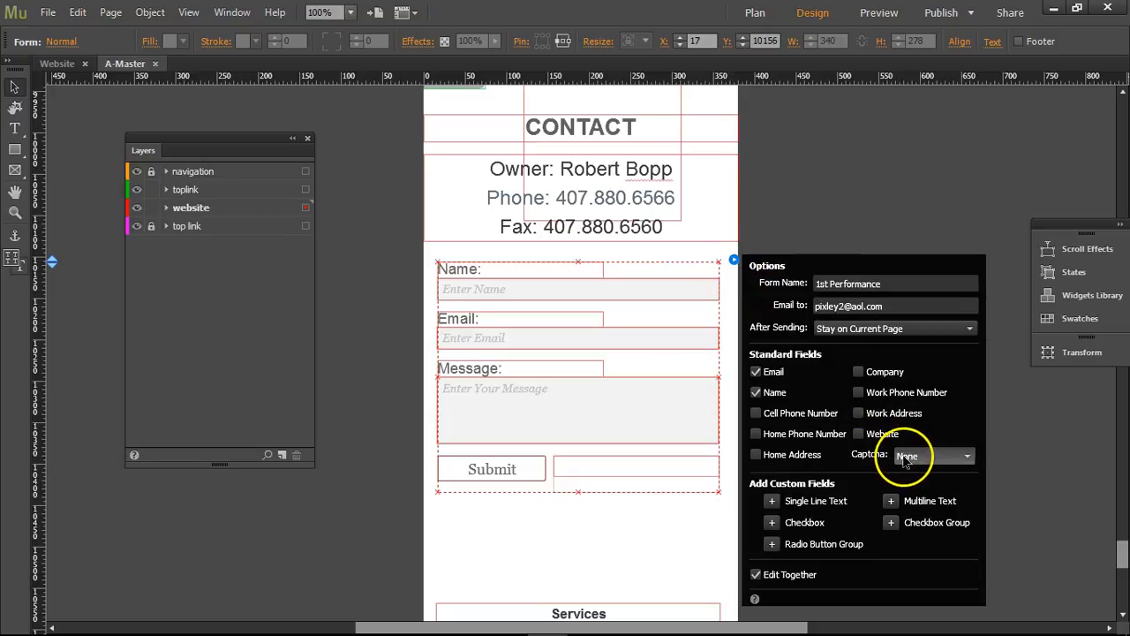
click(932, 456)
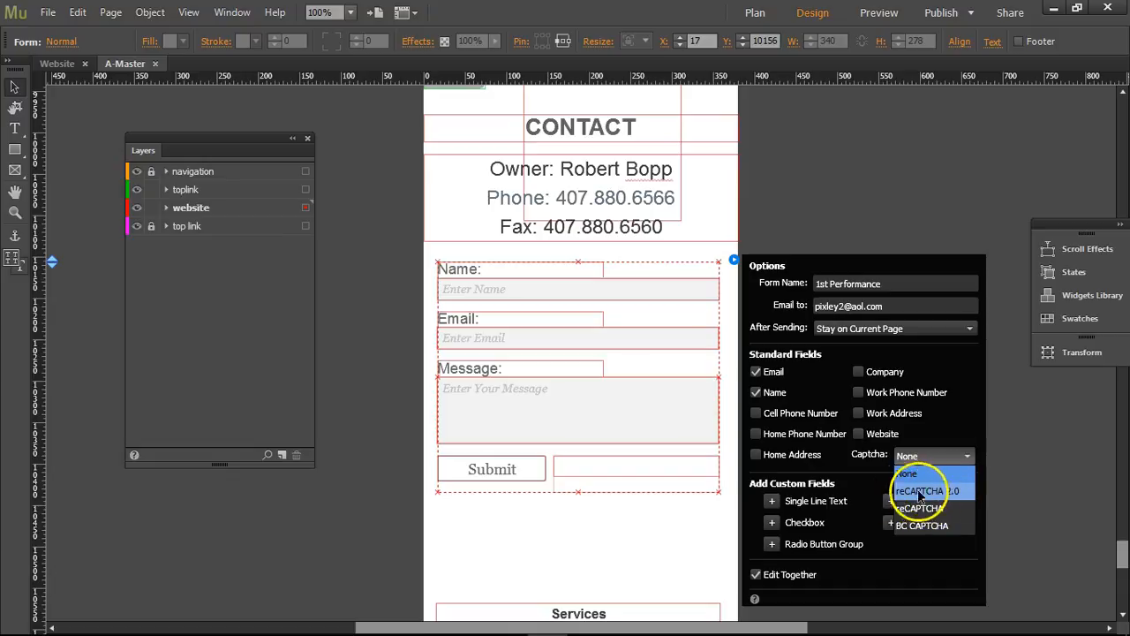
click(918, 491)
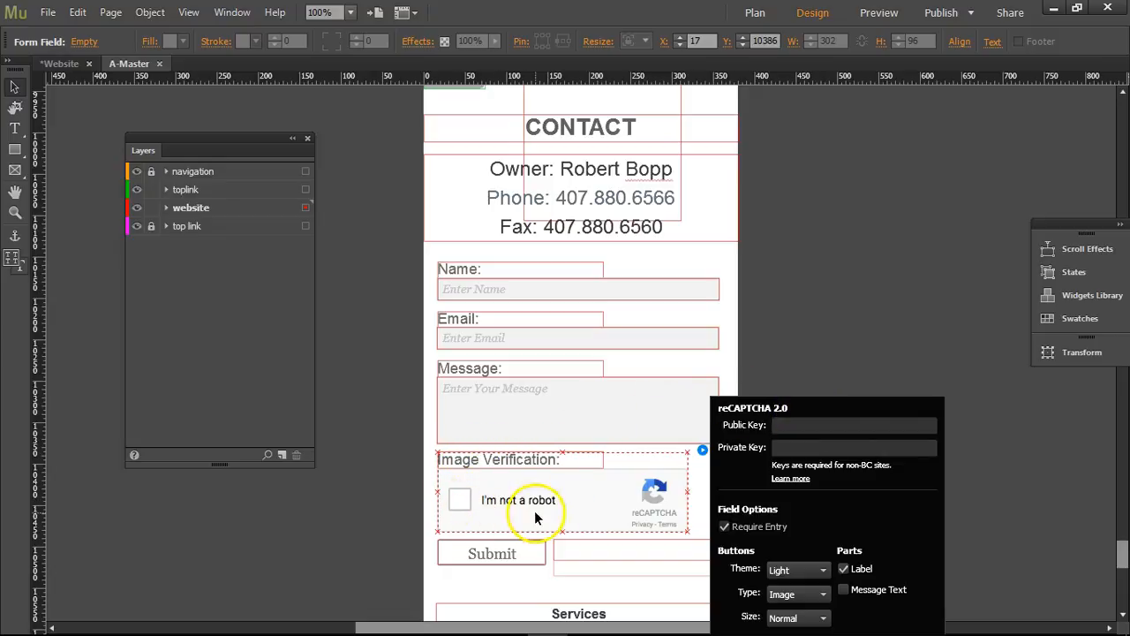
click(852, 424)
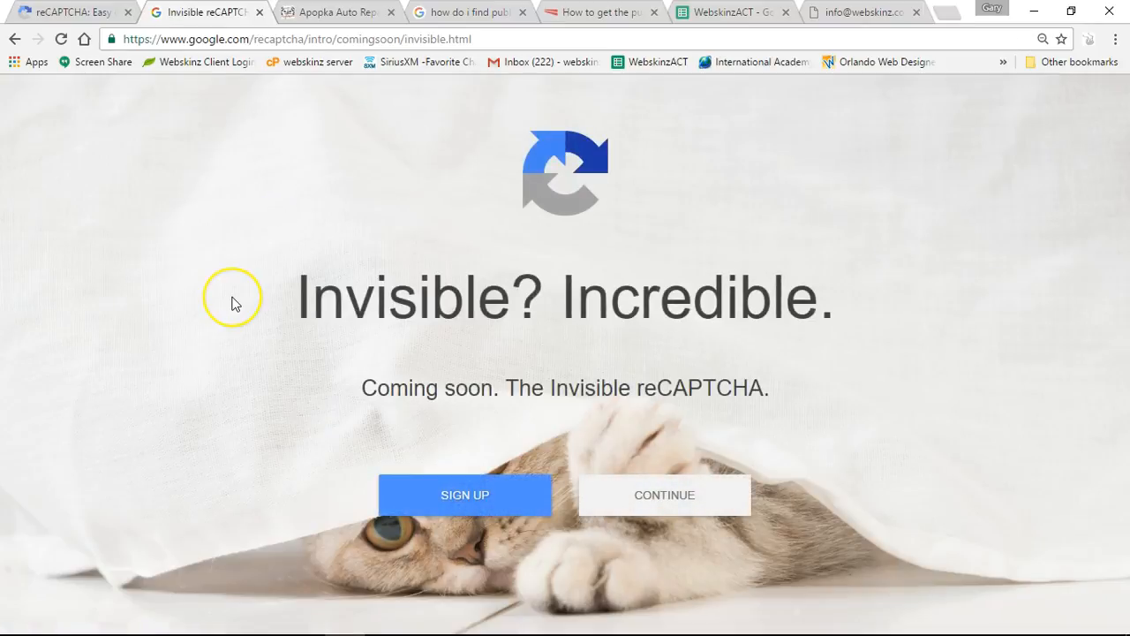
mouse_move(415, 491)
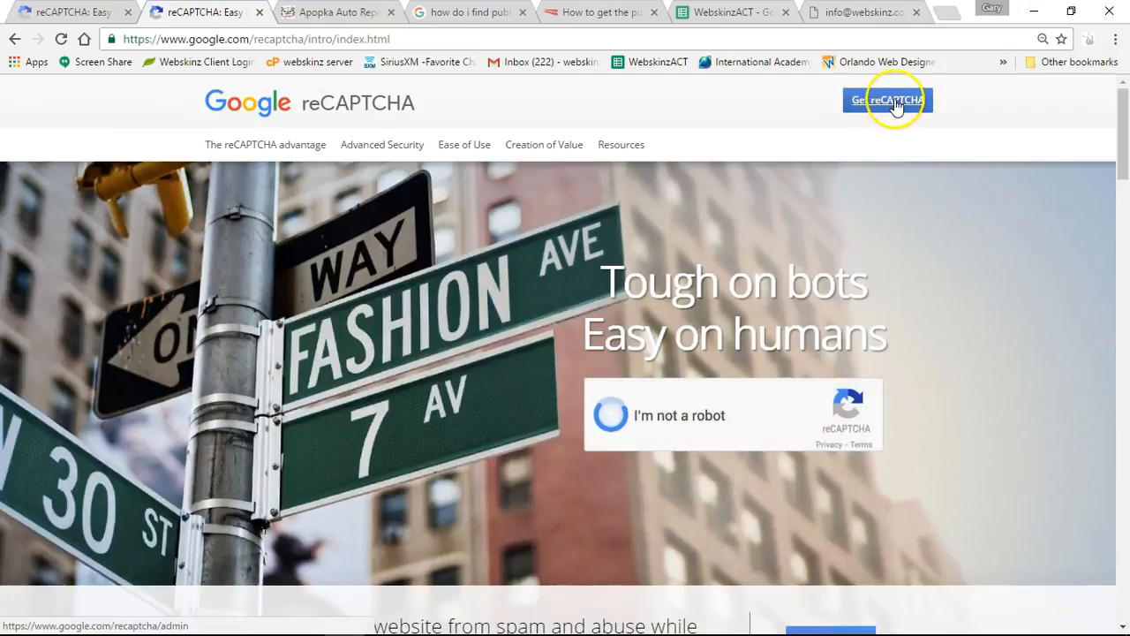
Go from the reCAPTCHA intro page to the admin site-registration form
click(887, 99)
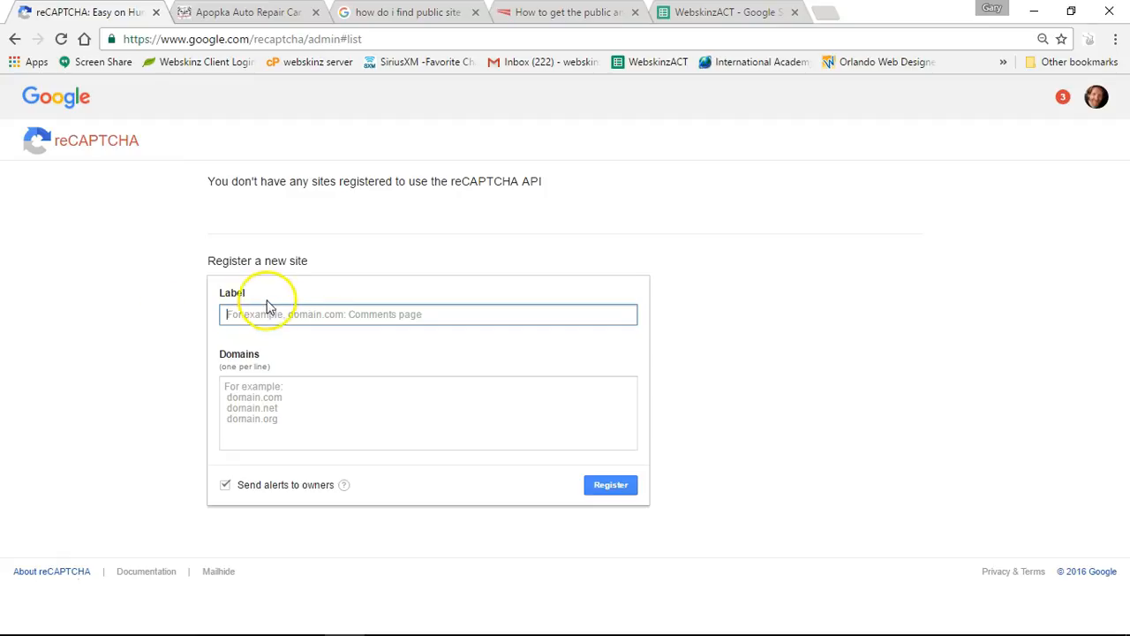
Label the new site 1stperformance.com/mobile with domain 1stperformance.com, copied from the client's site URL
click(248, 10)
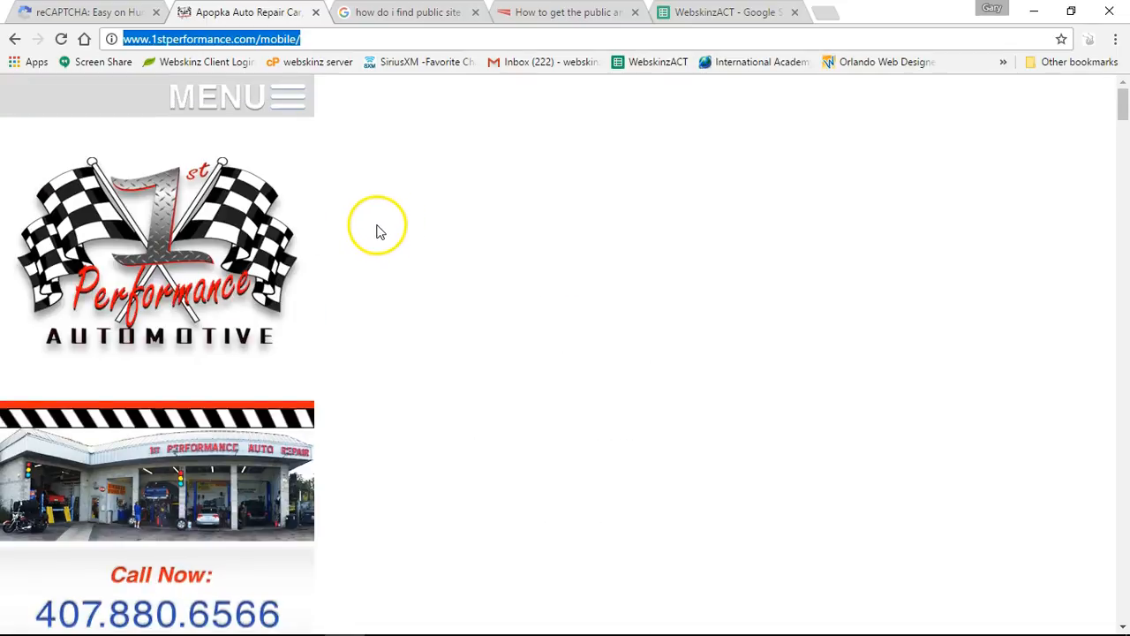
click(85, 11)
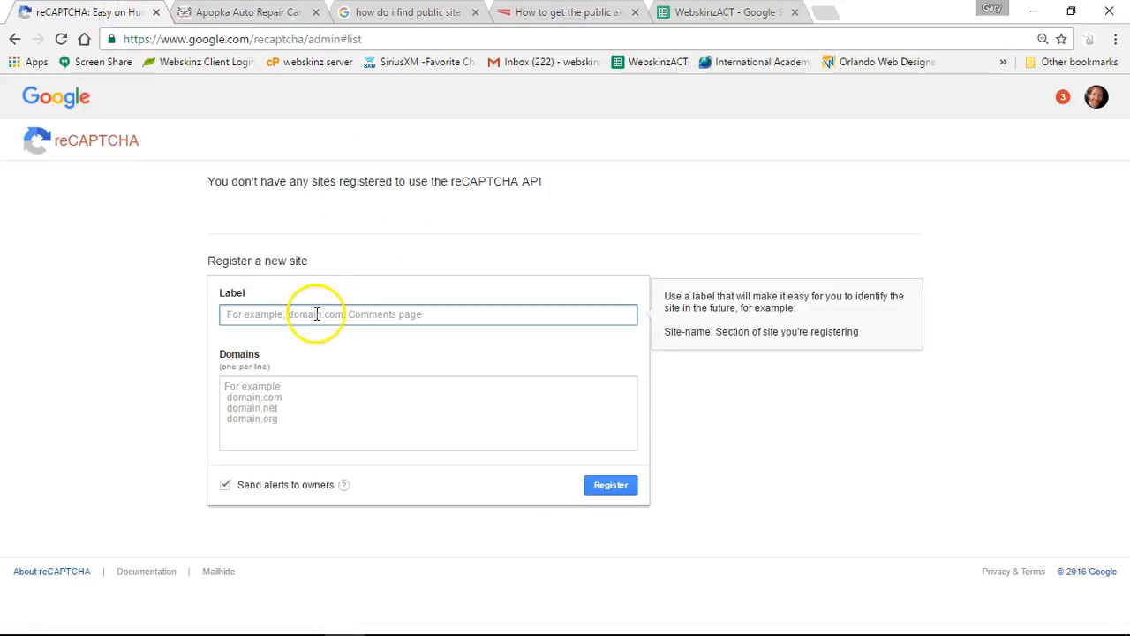
text(http://www.1stperformance.com/mobile/)
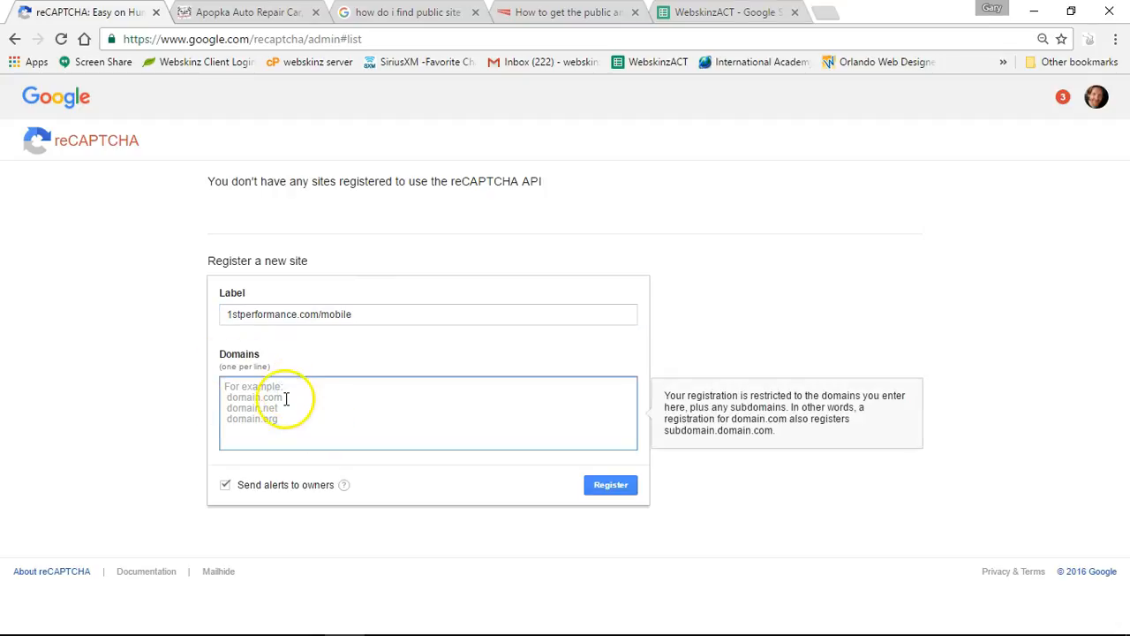
mouse_move(303, 391)
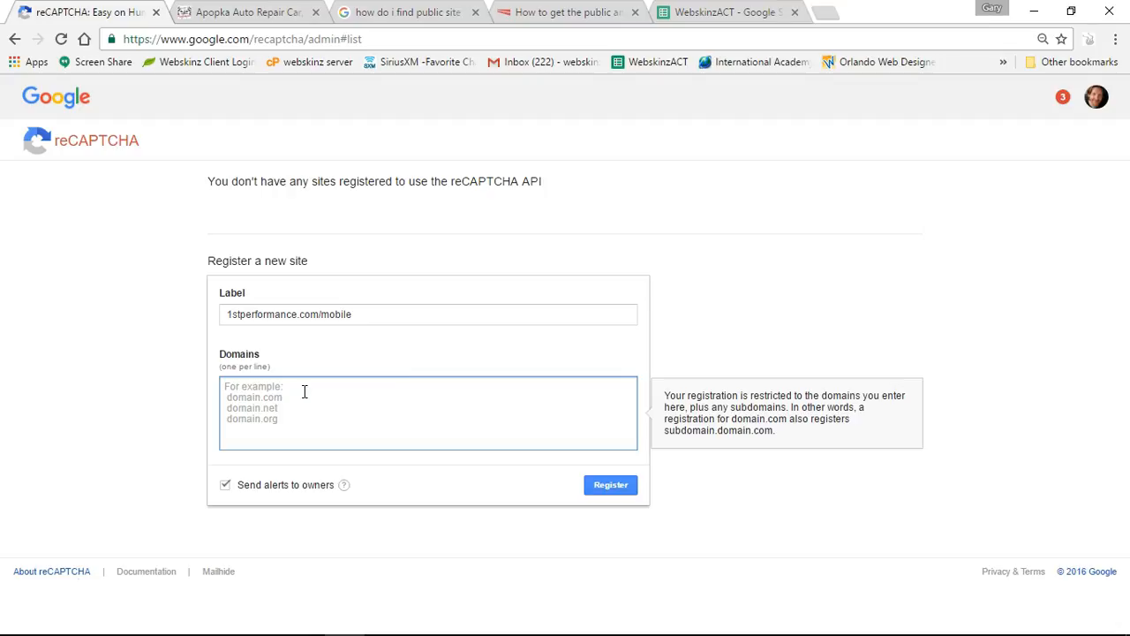
text(http://www.1stperformance.com/mobile)
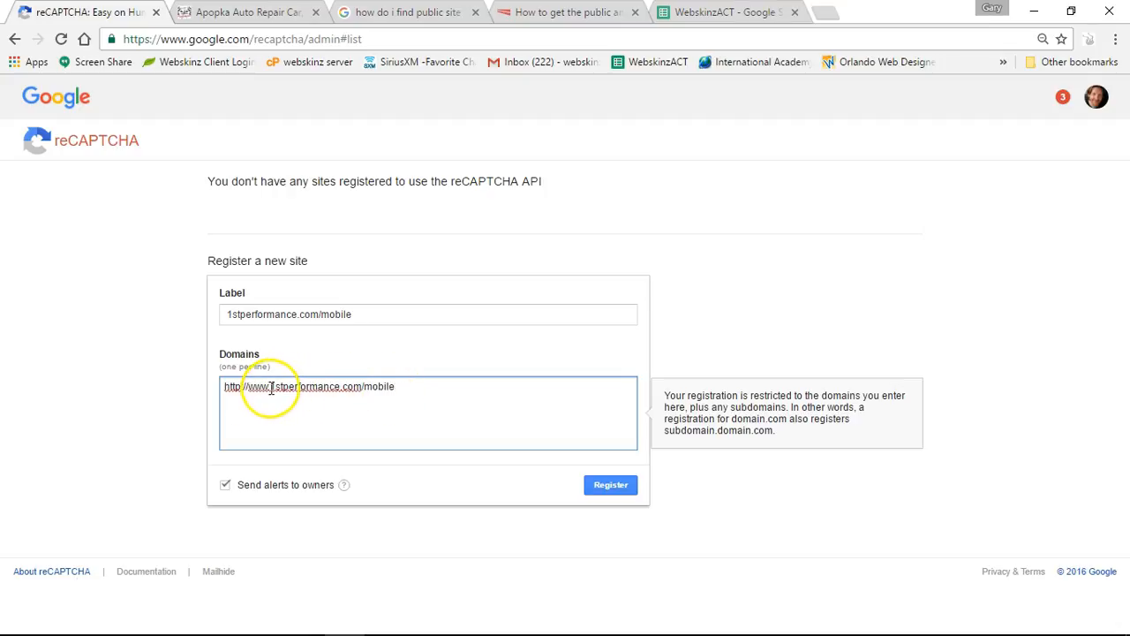
text(1stperformance.com/mobile)
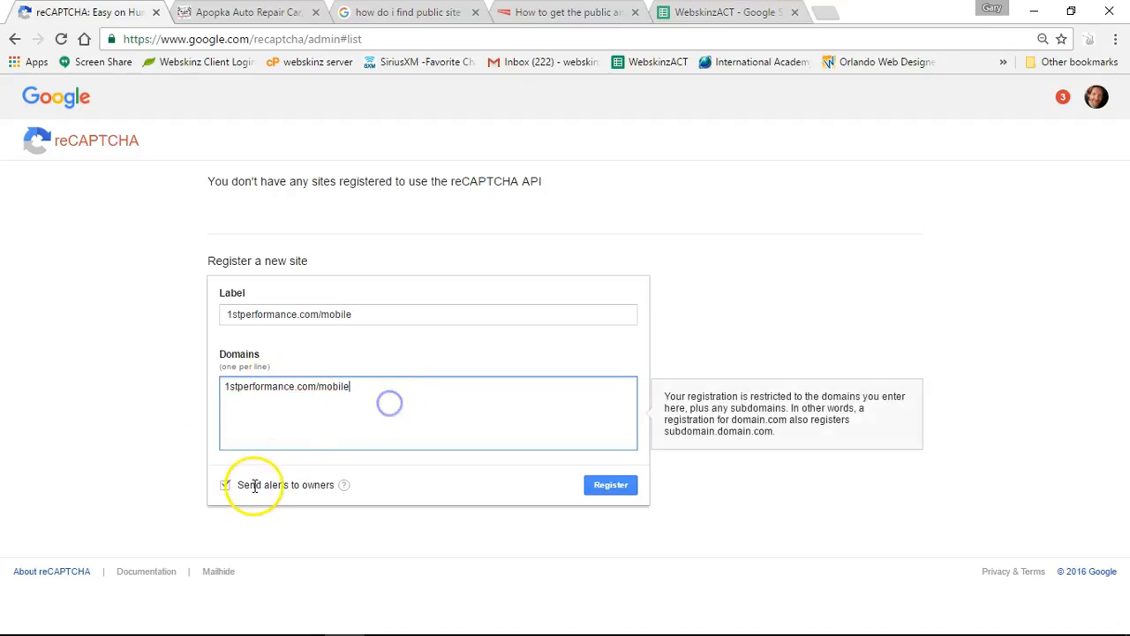
Keep Send alerts to owners checked and submit the site registration
click(226, 484)
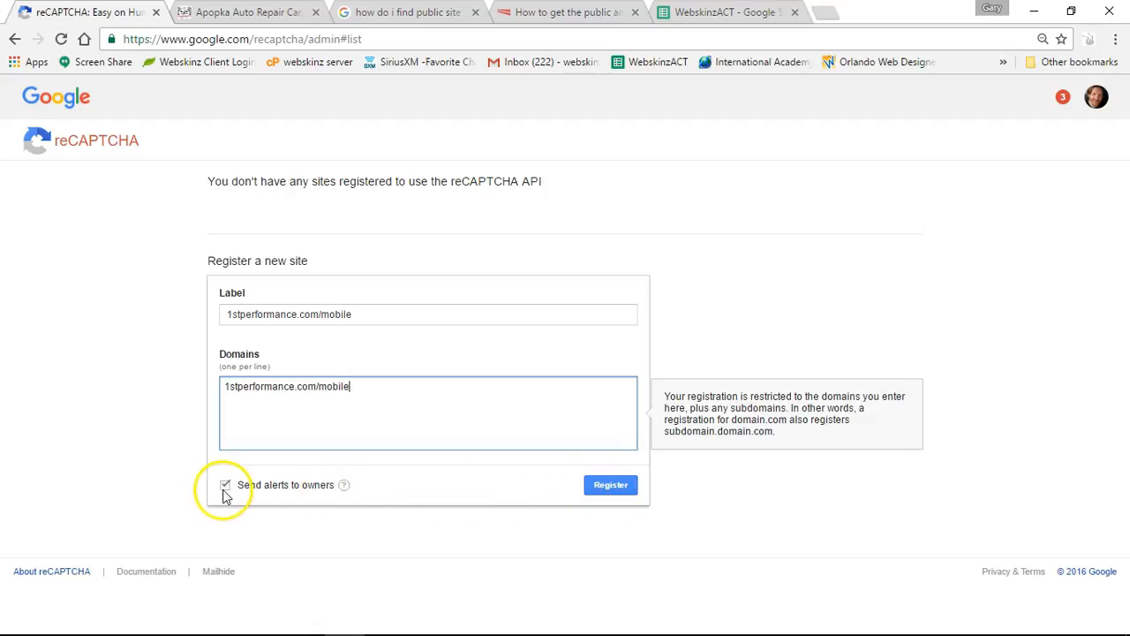
click(226, 484)
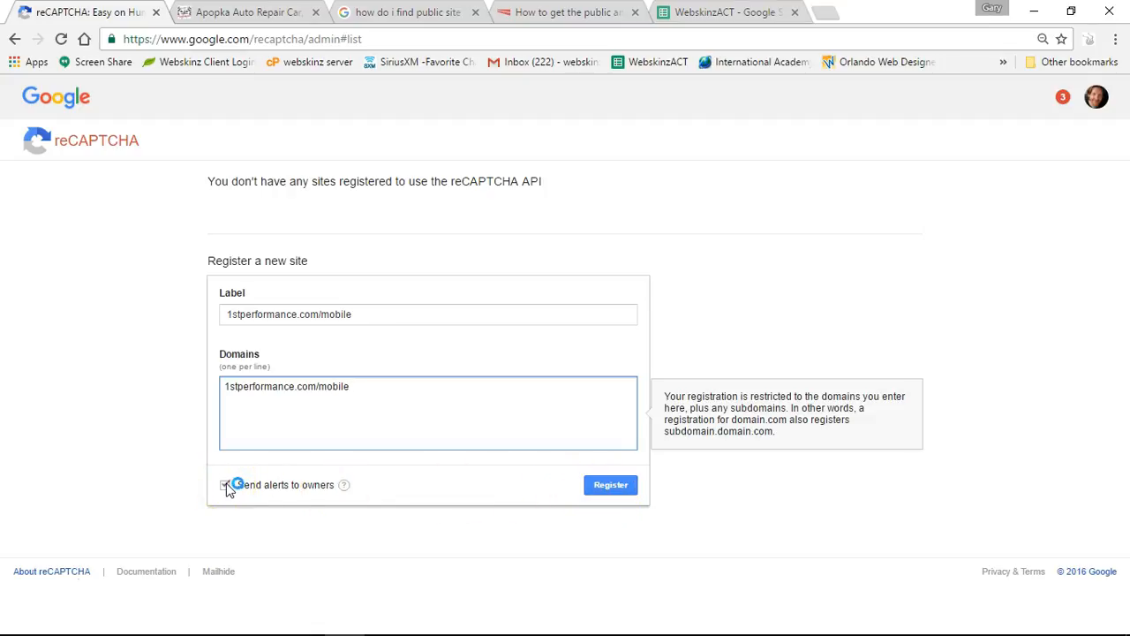
click(225, 484)
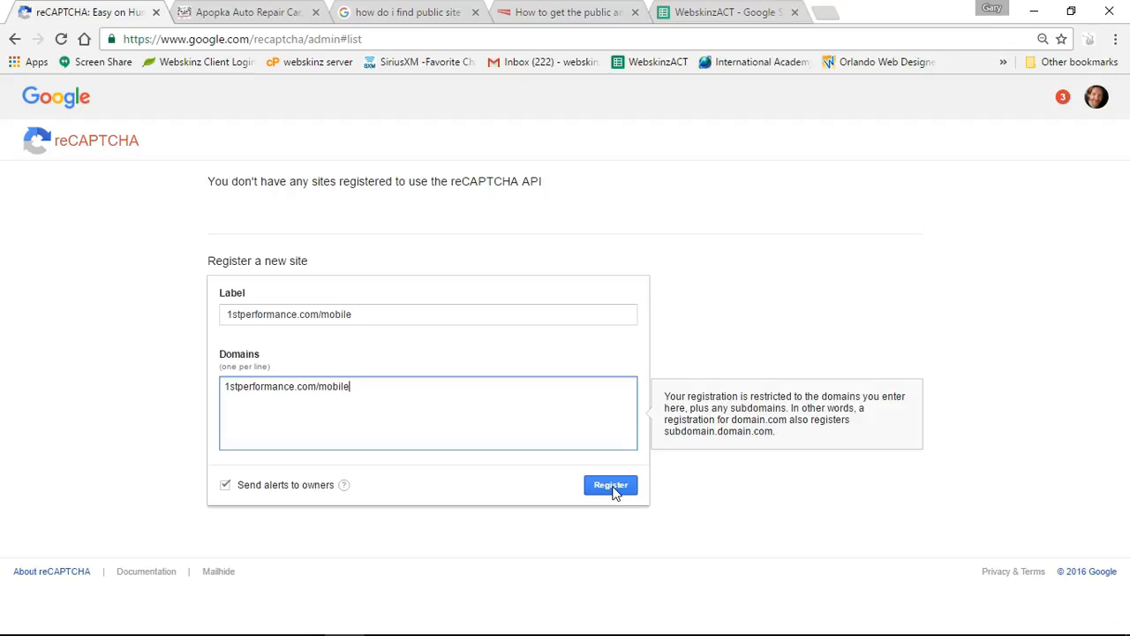
click(611, 484)
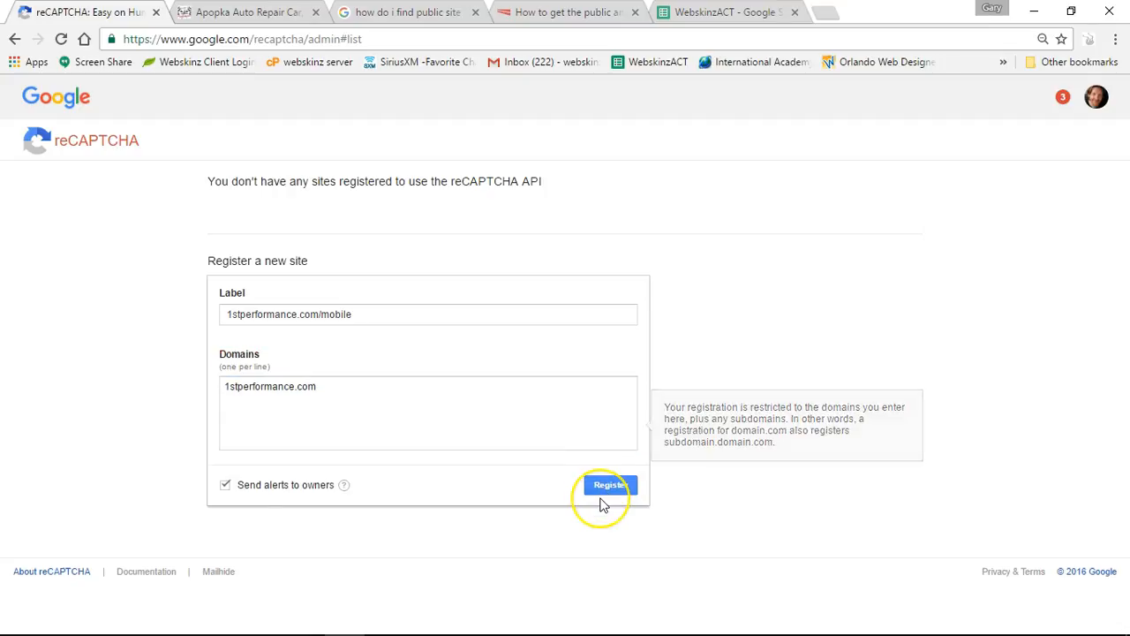
Register the site, copy the issued site key and return to the Muse project
click(609, 484)
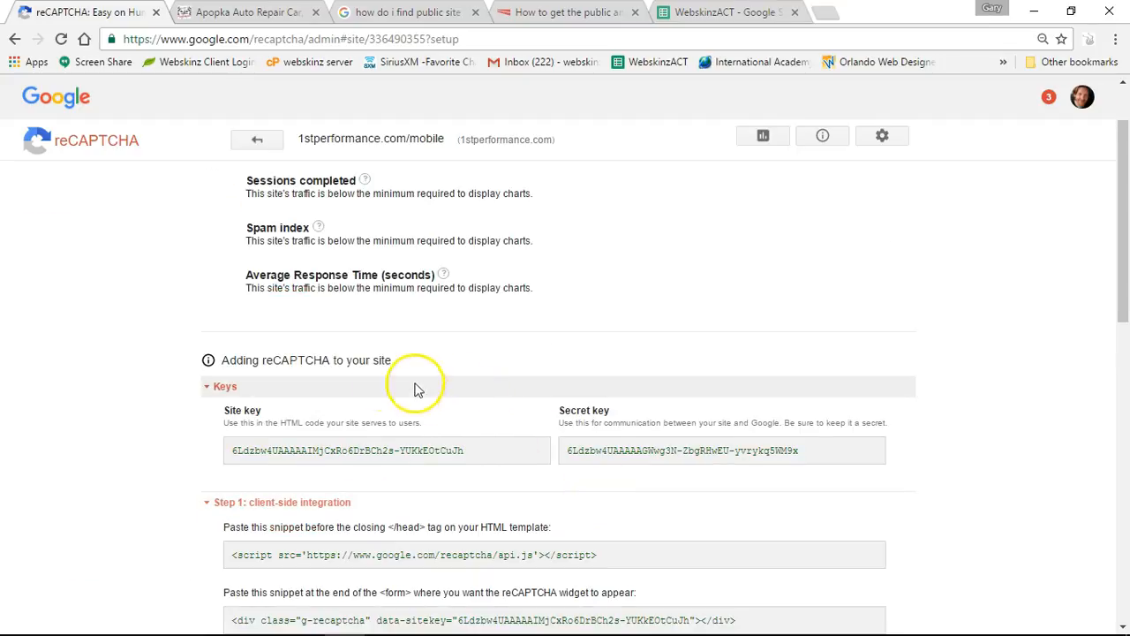
double_click(370, 450)
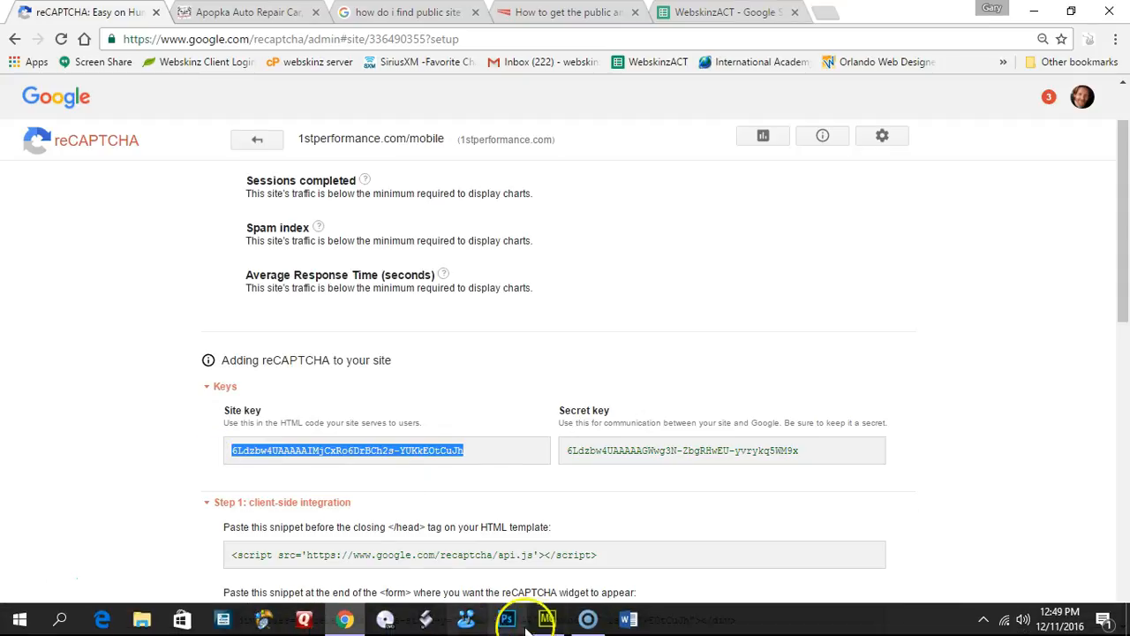
click(544, 618)
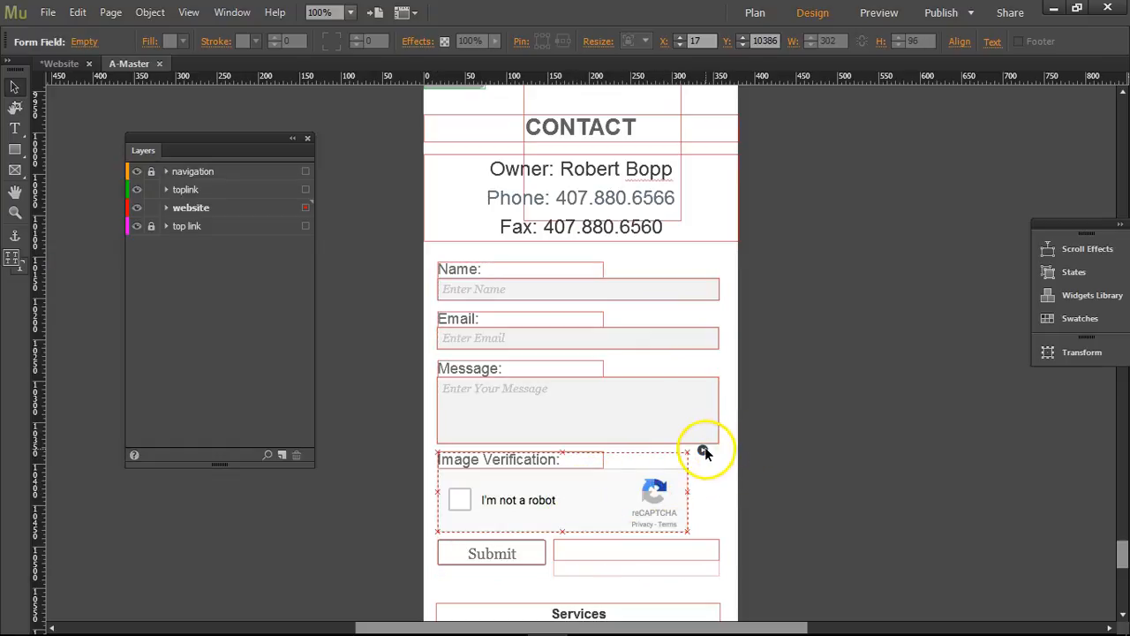
Paste the Google site key into the reCAPTCHA field's options and fetch the secret key
click(703, 452)
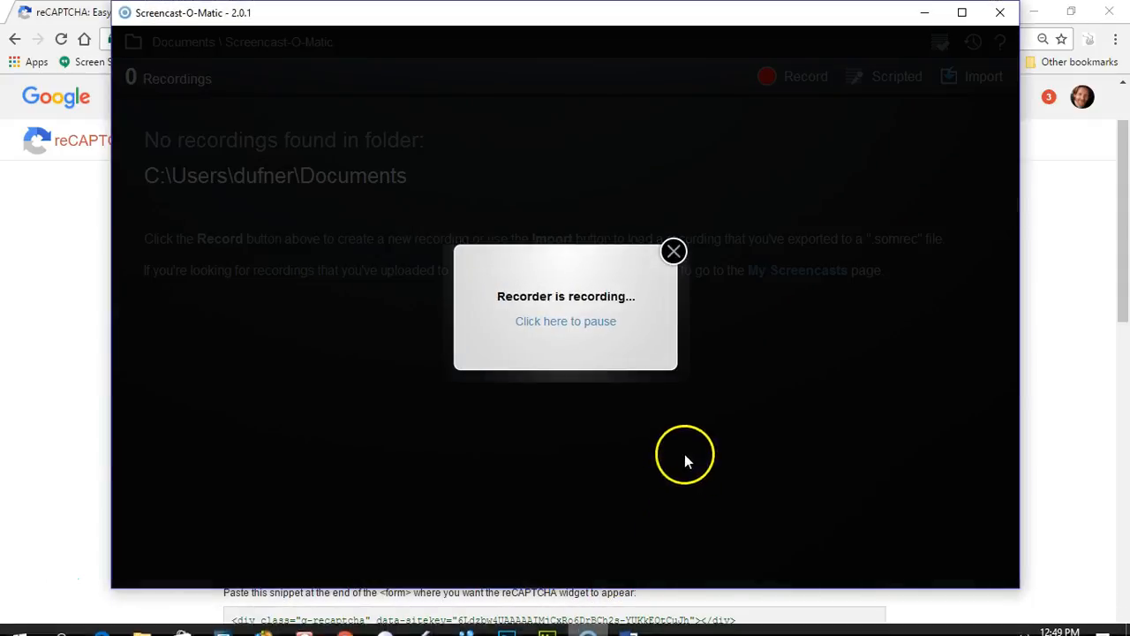
click(547, 618)
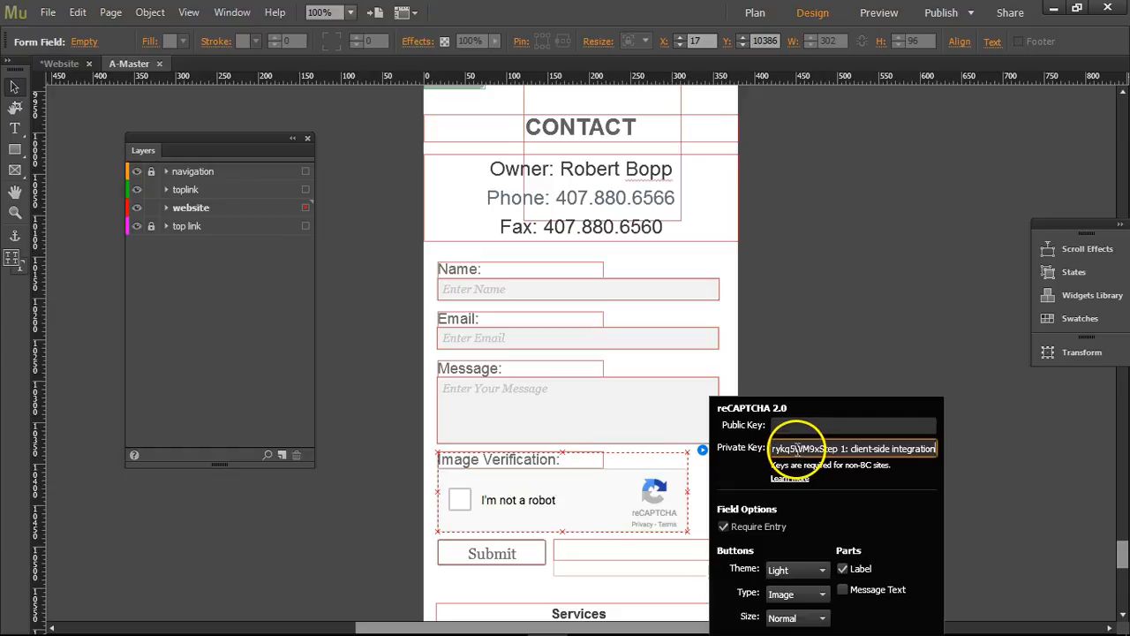
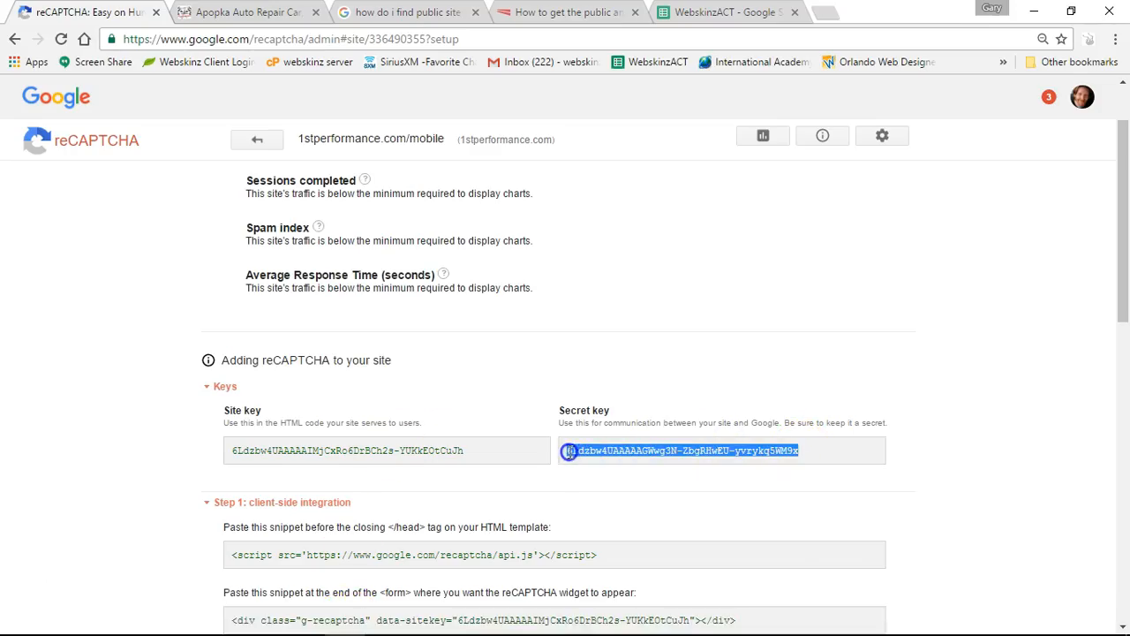
click(547, 618)
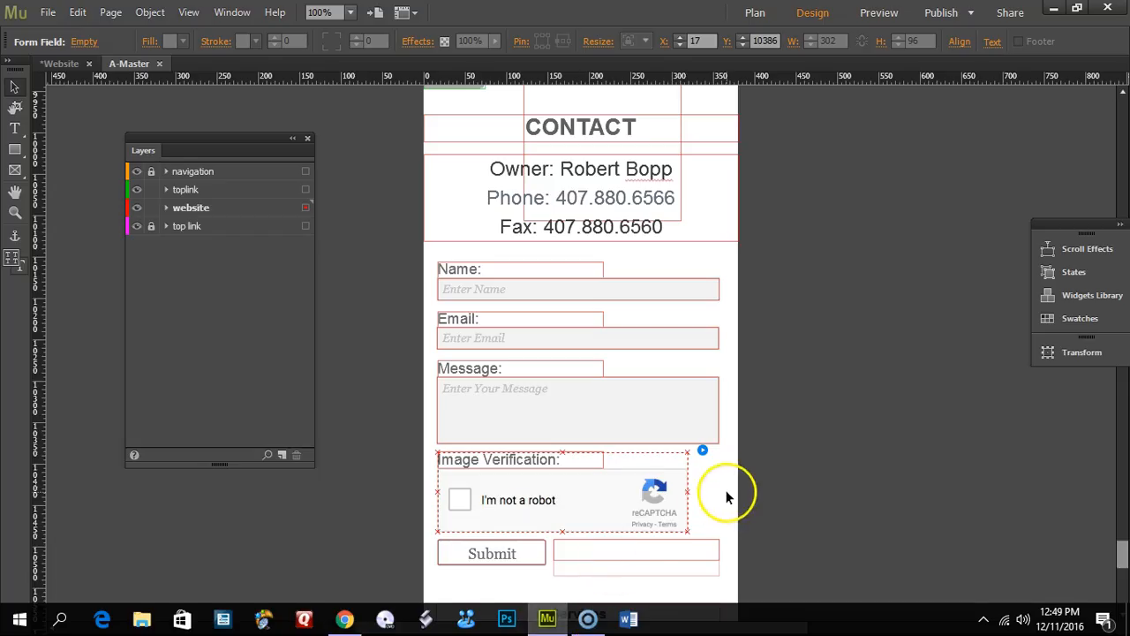
Enter the Google secret key as the reCAPTCHA field's Private Key
click(702, 450)
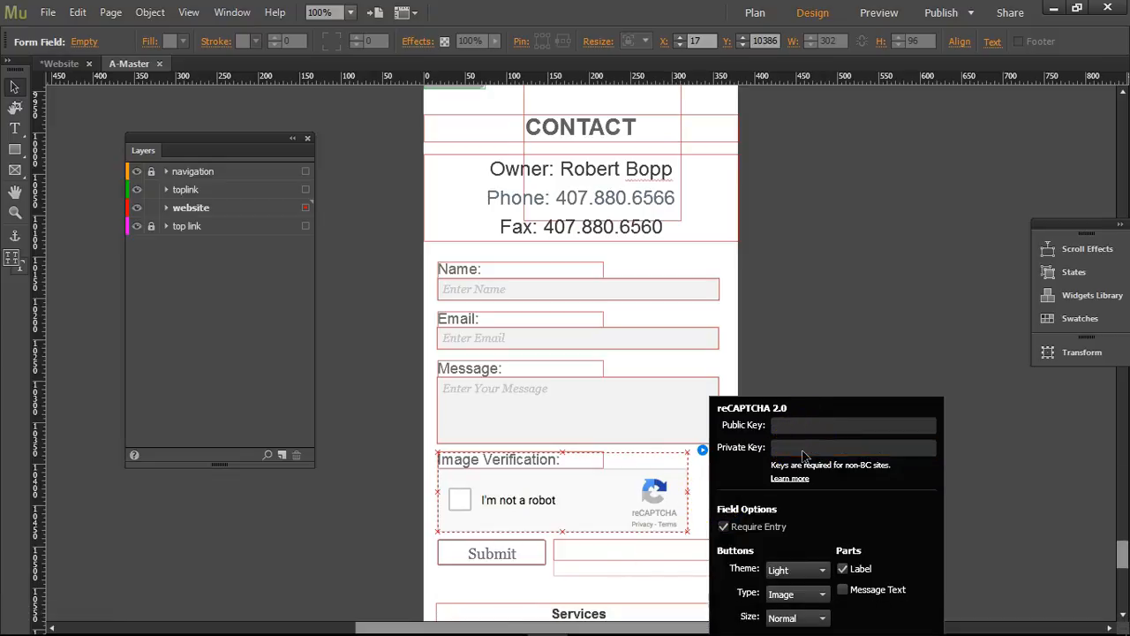
click(851, 447)
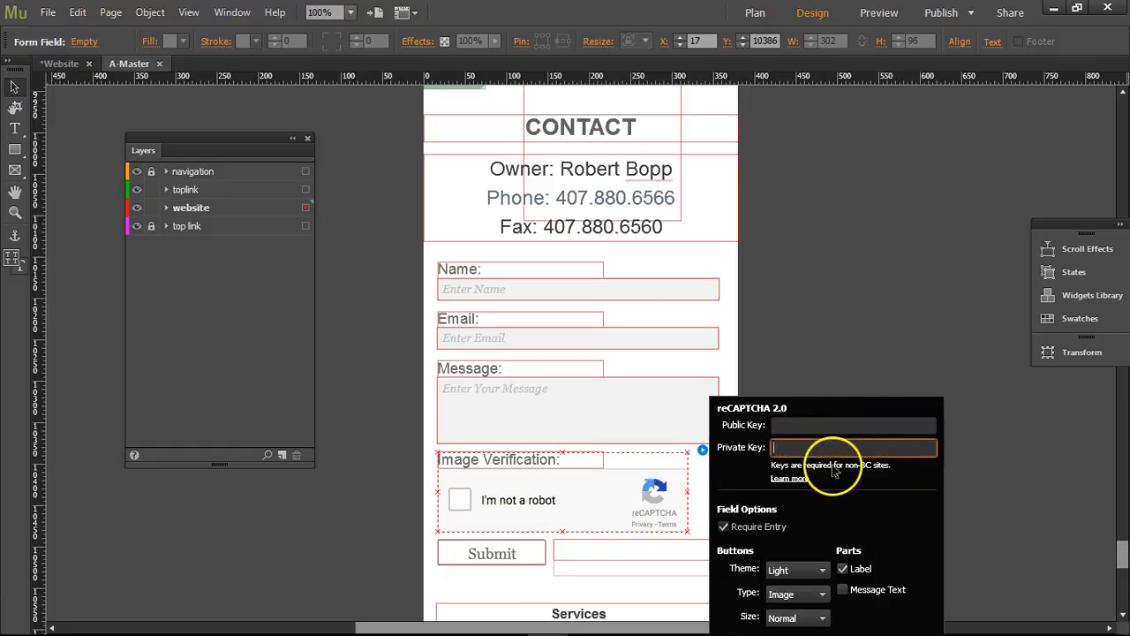
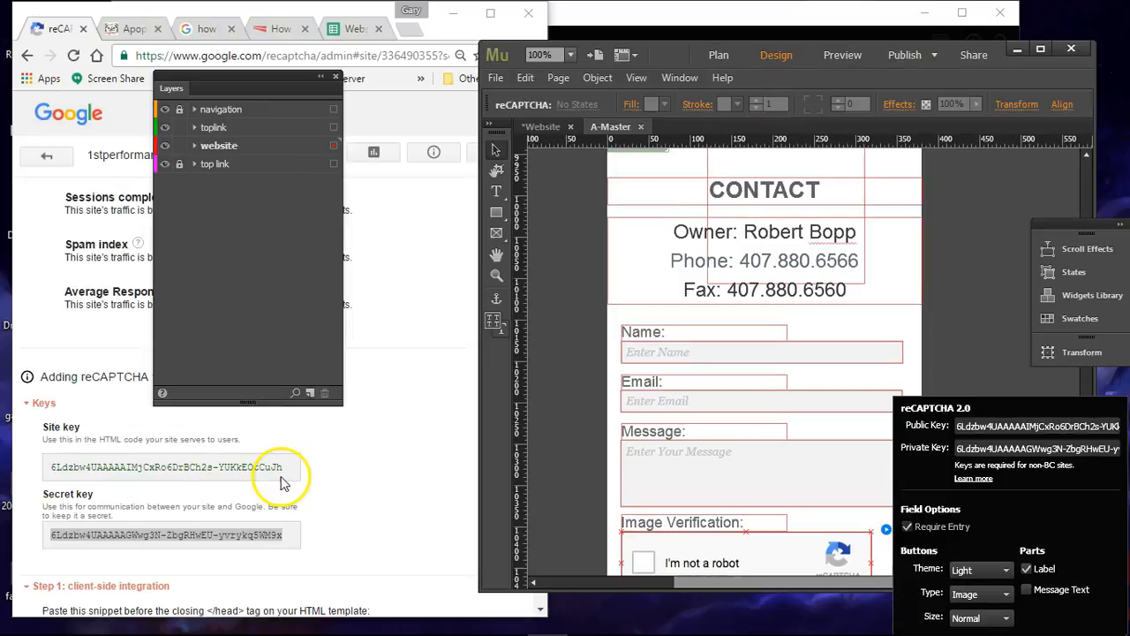
mouse_move(742, 67)
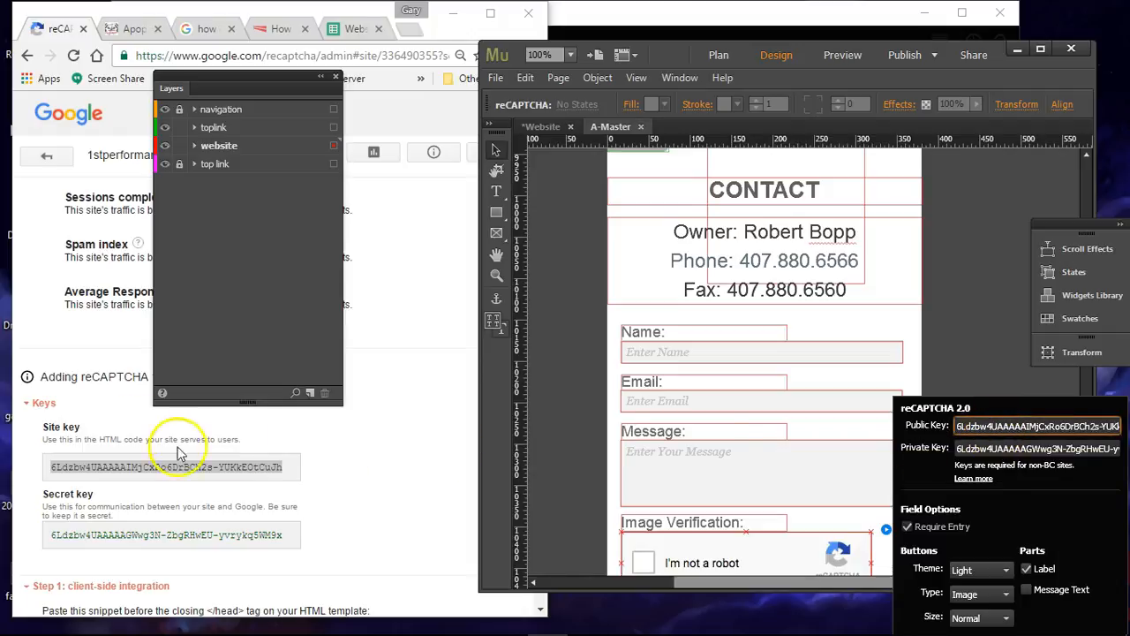
mouse_move(344, 510)
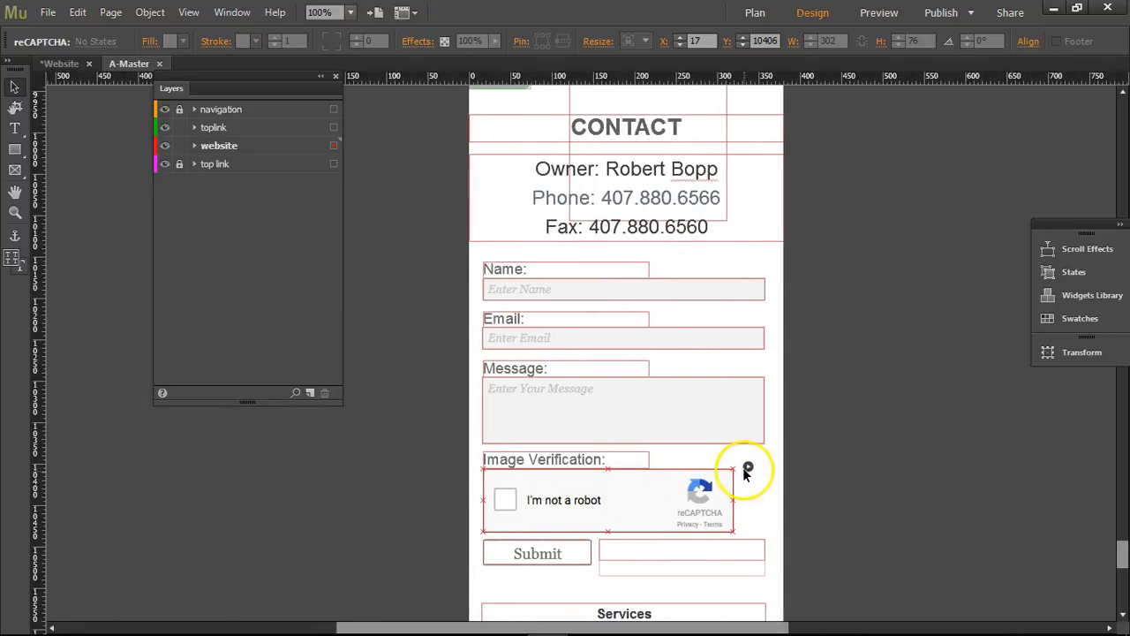
click(747, 467)
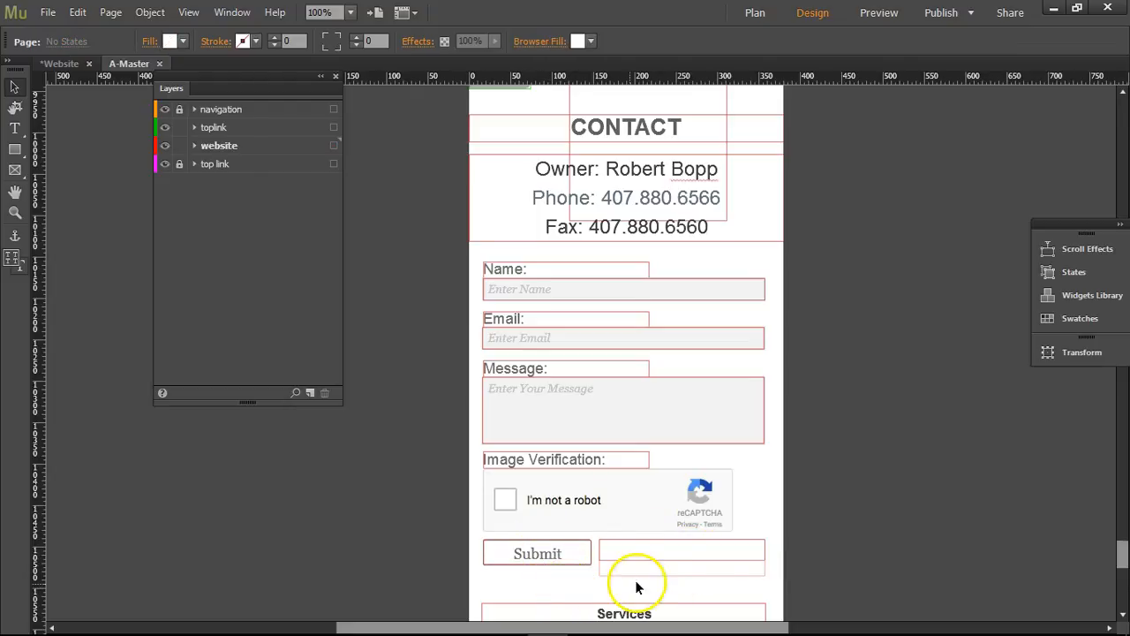
click(625, 579)
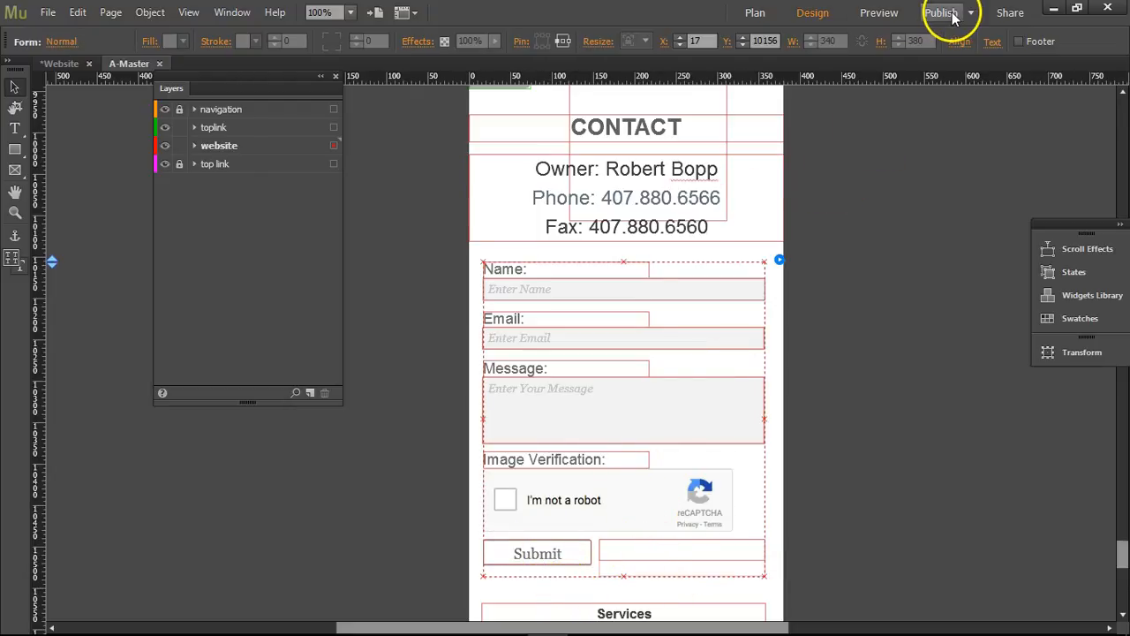
Confirm the server folder public_html/1stperformance.com/mobile and start the FTP upload
click(940, 13)
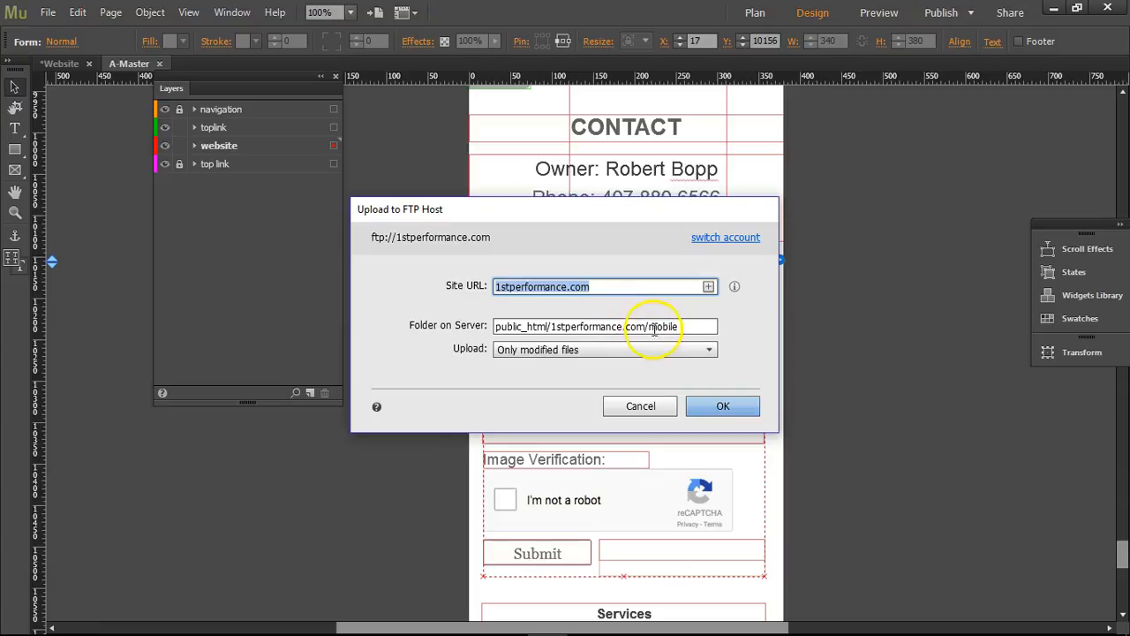
double_click(664, 327)
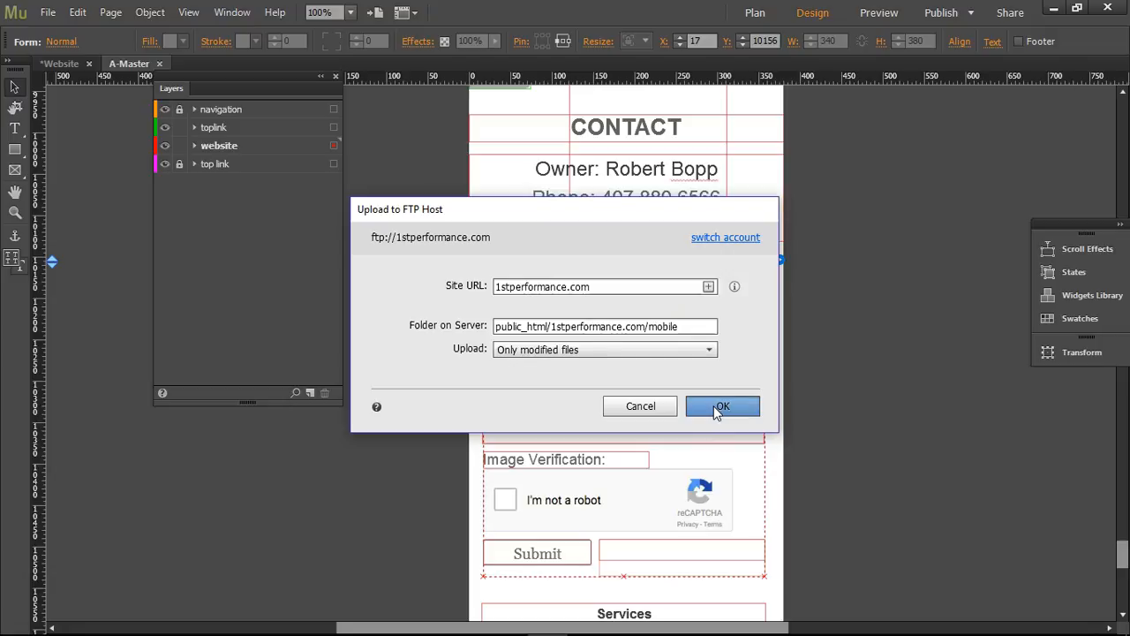
click(722, 404)
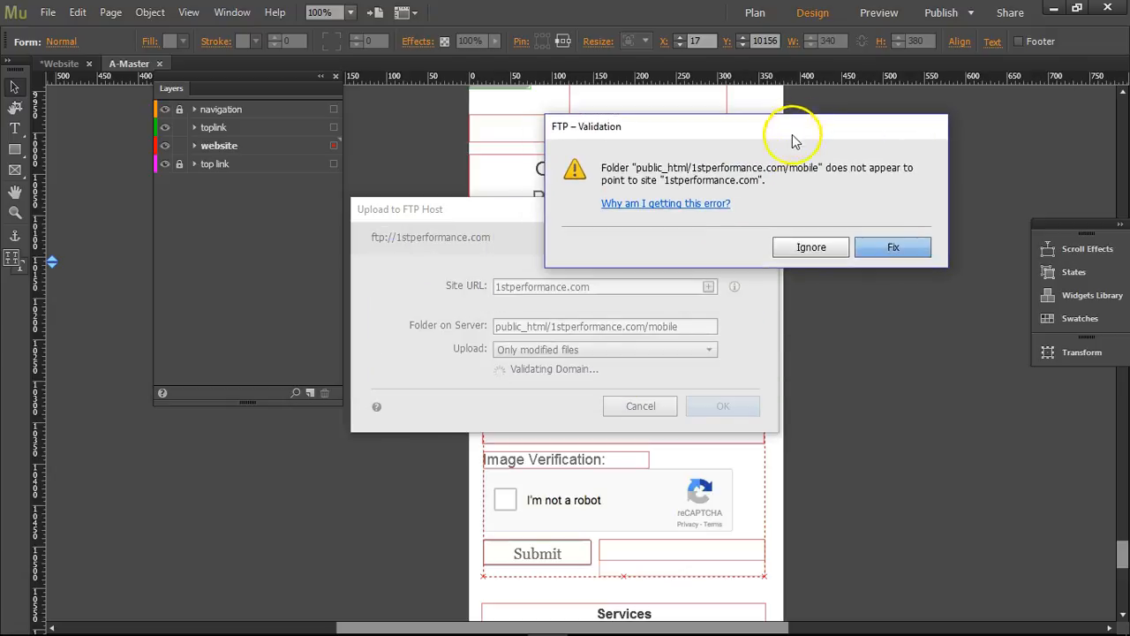
mouse_move(770, 173)
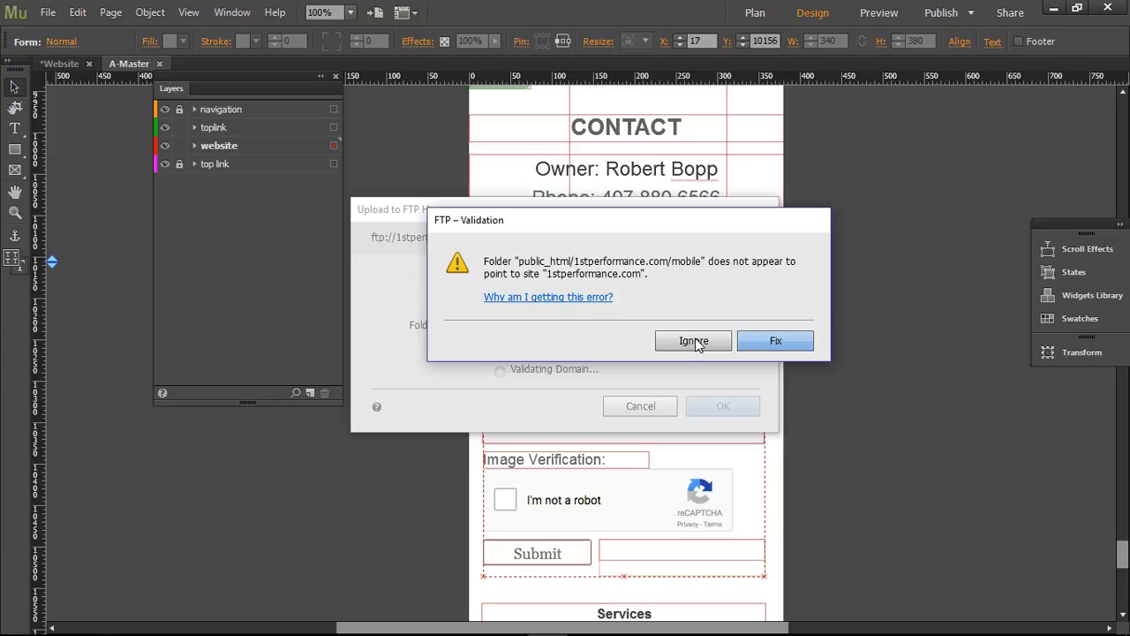
Ignore the FTP folder validation warning so the upload proceeds
click(692, 340)
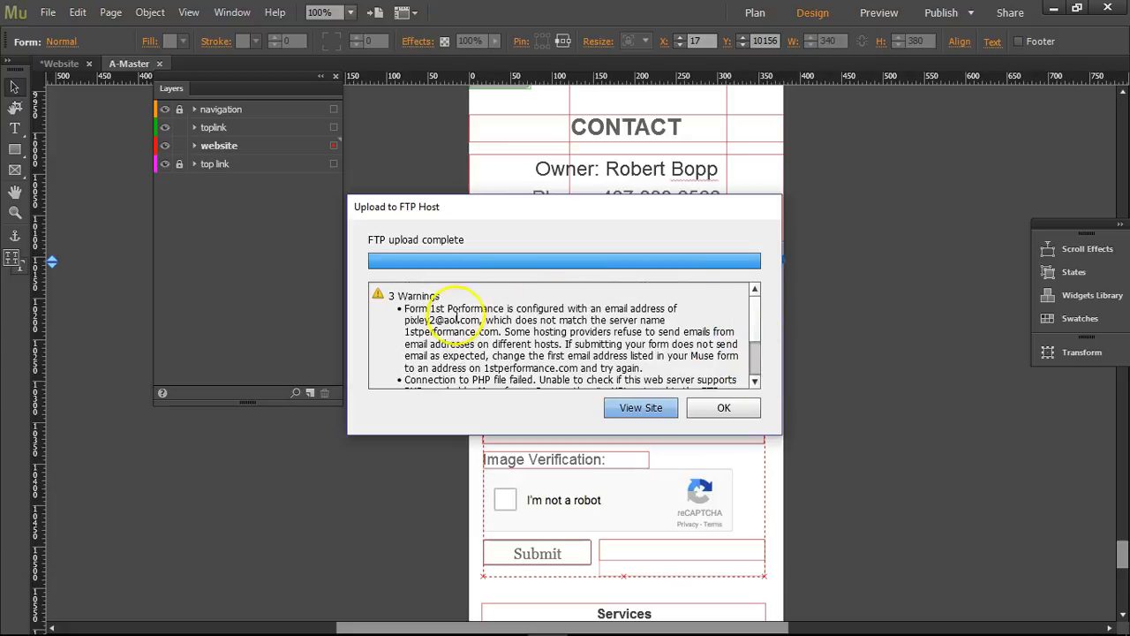
mouse_move(530, 325)
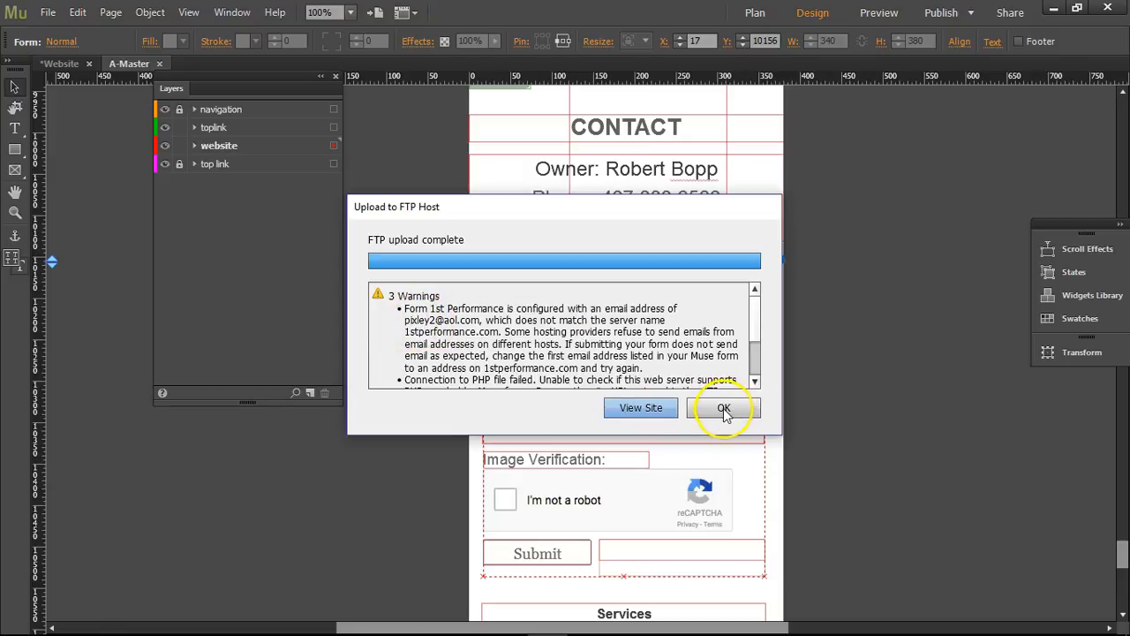
Dismiss the upload-complete report and bring up the live mobile site in Chrome
click(724, 406)
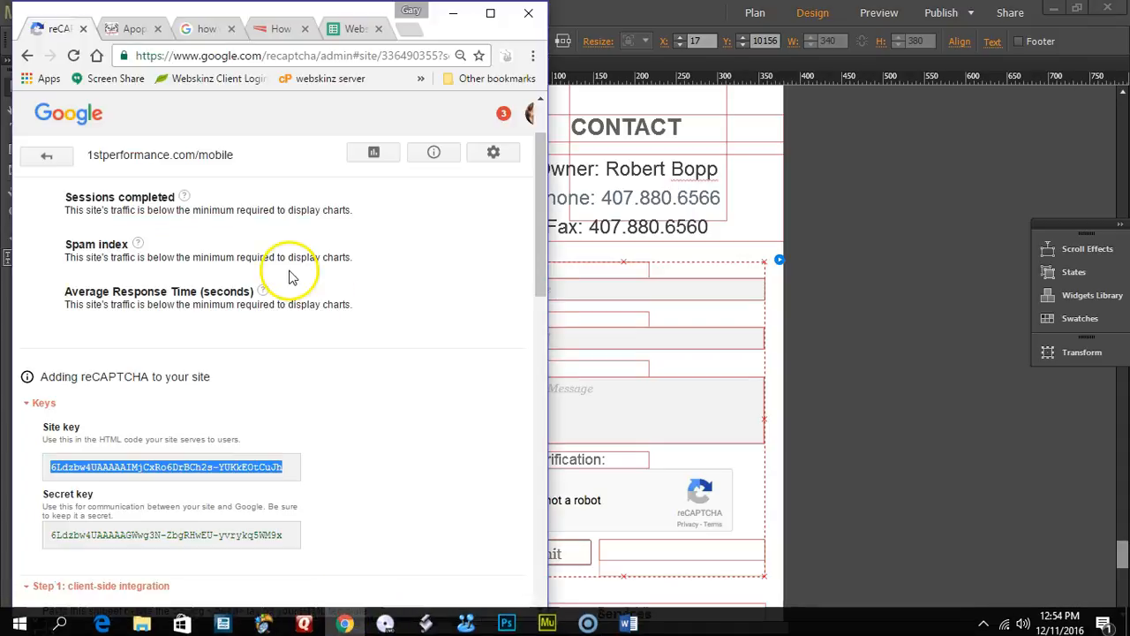
click(239, 11)
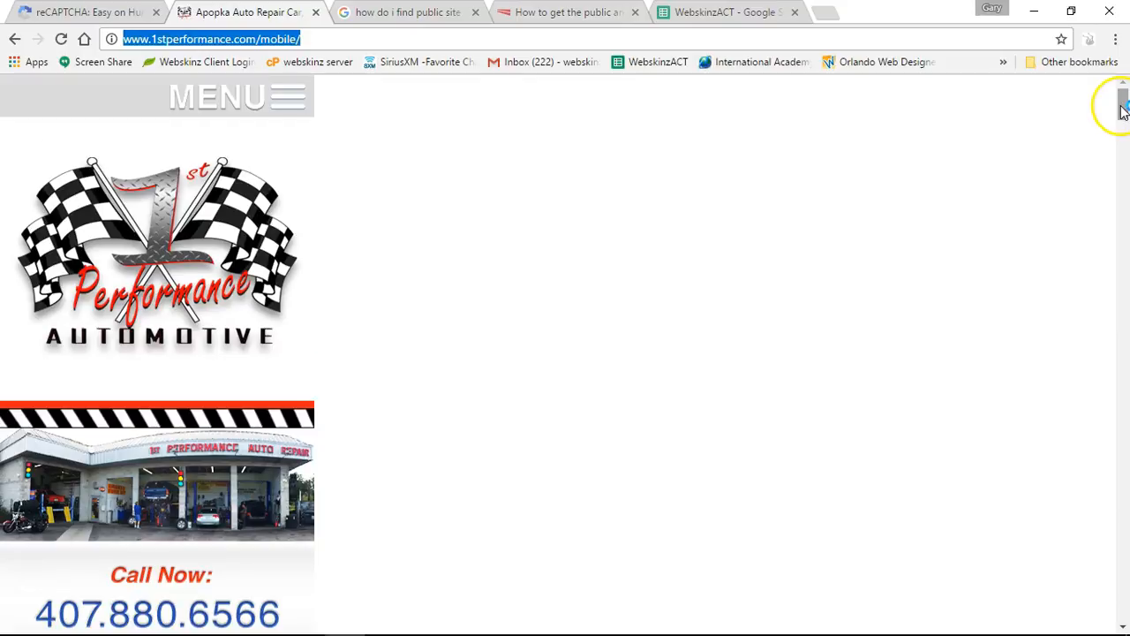
scroll(down, 3)
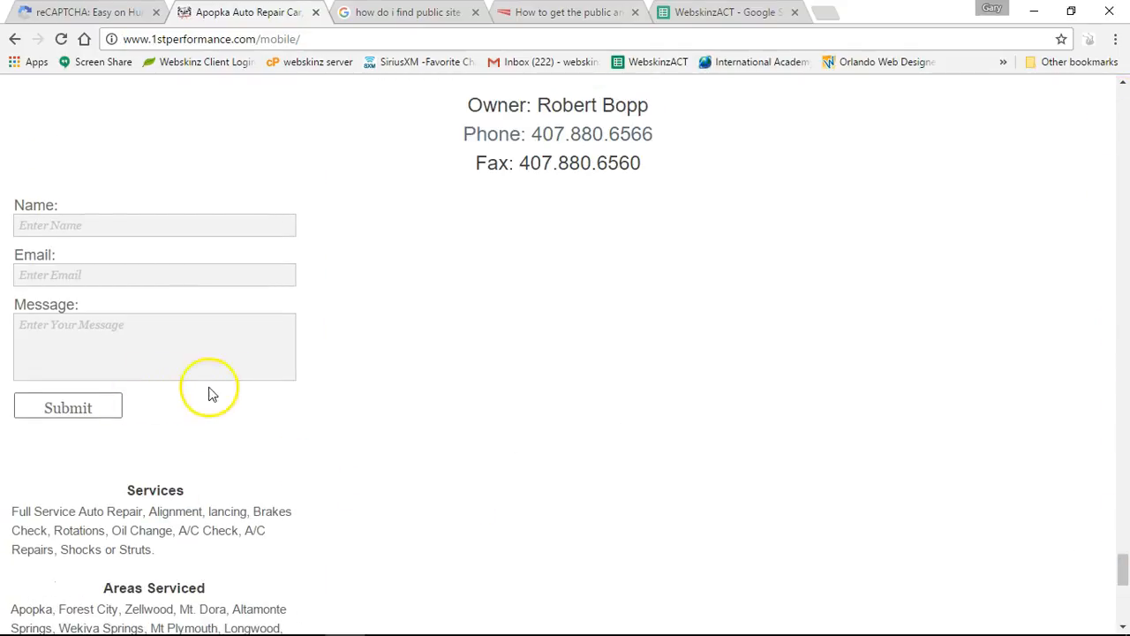
click(60, 39)
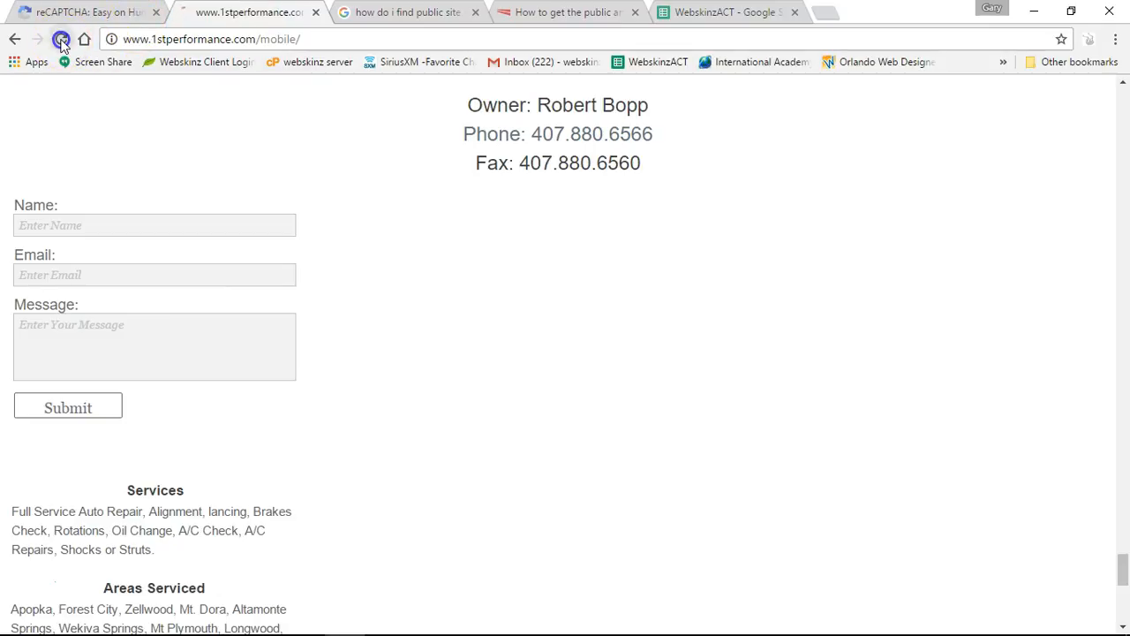
click(60, 38)
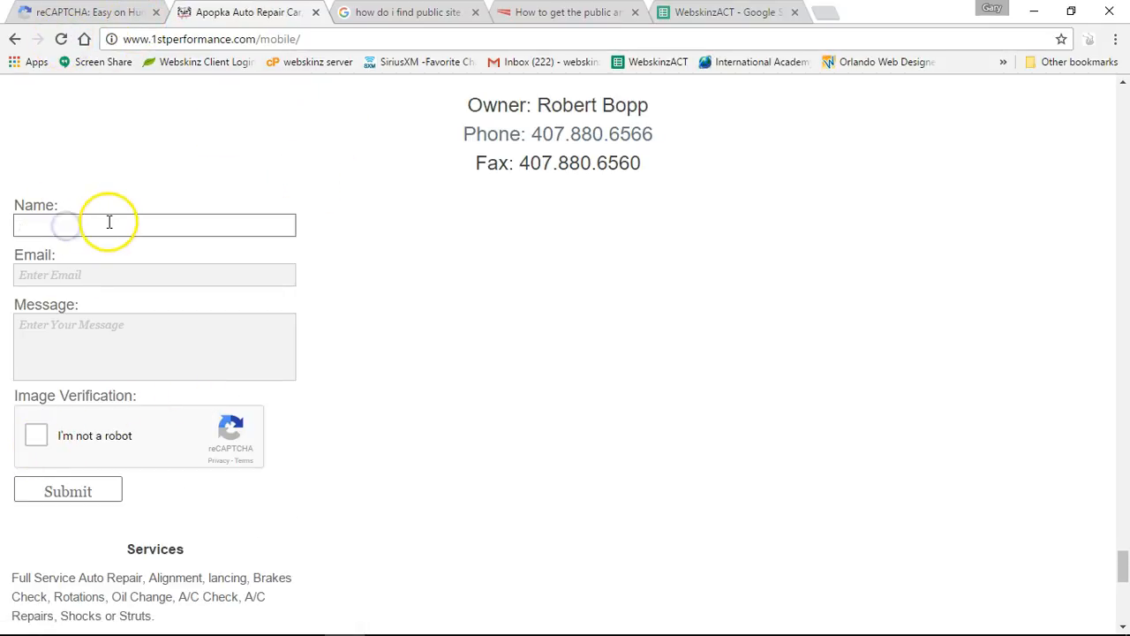
text(test)
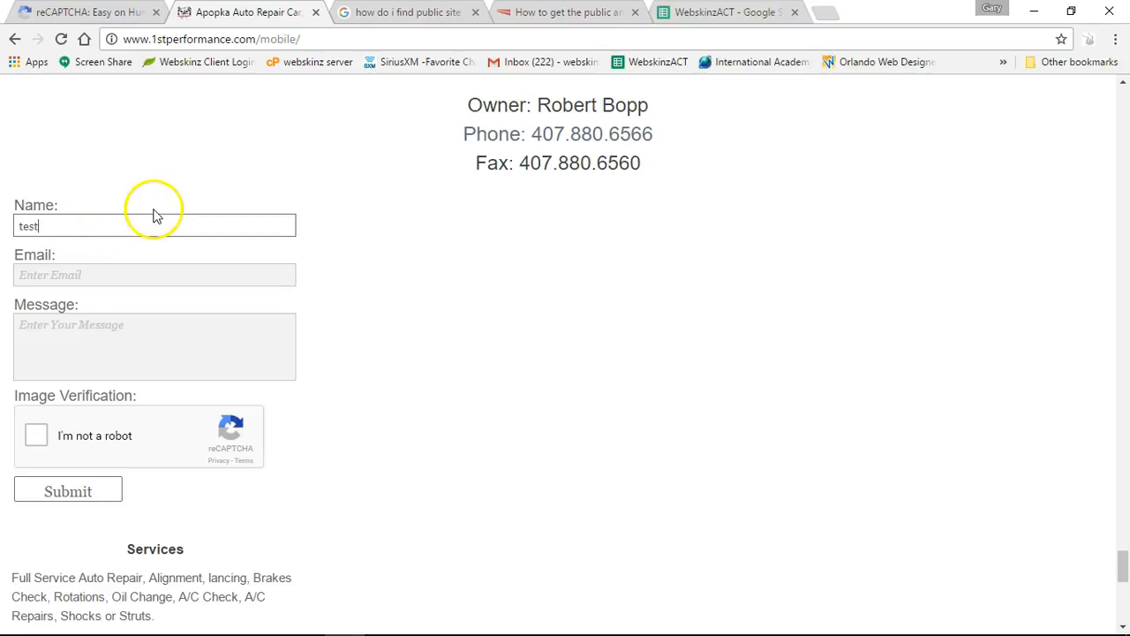
text(test@test)
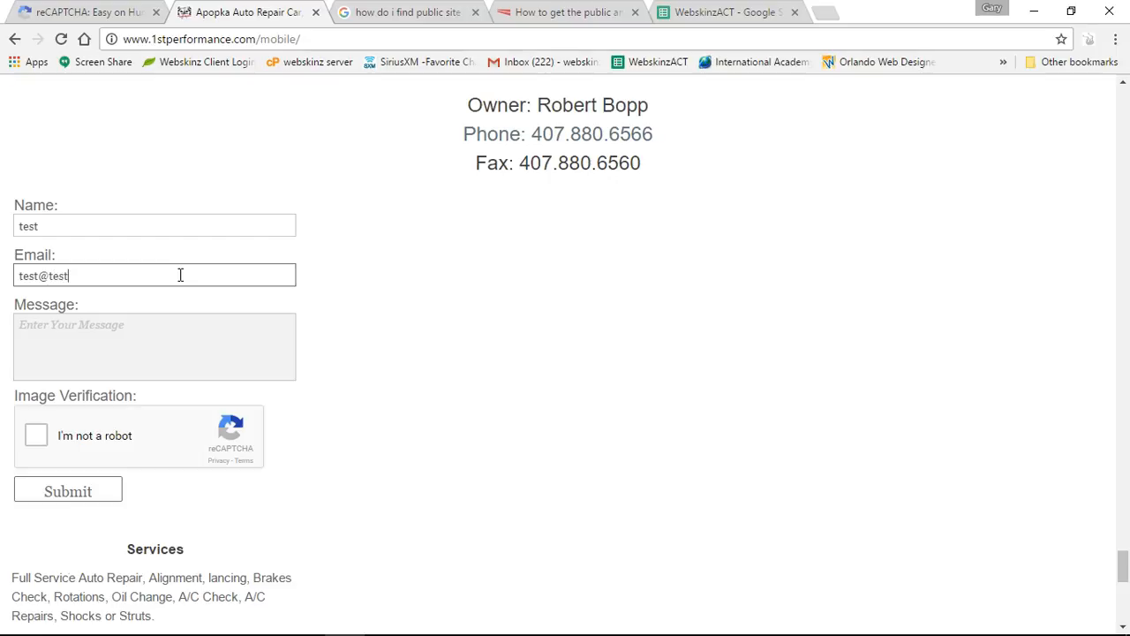
text(.com)
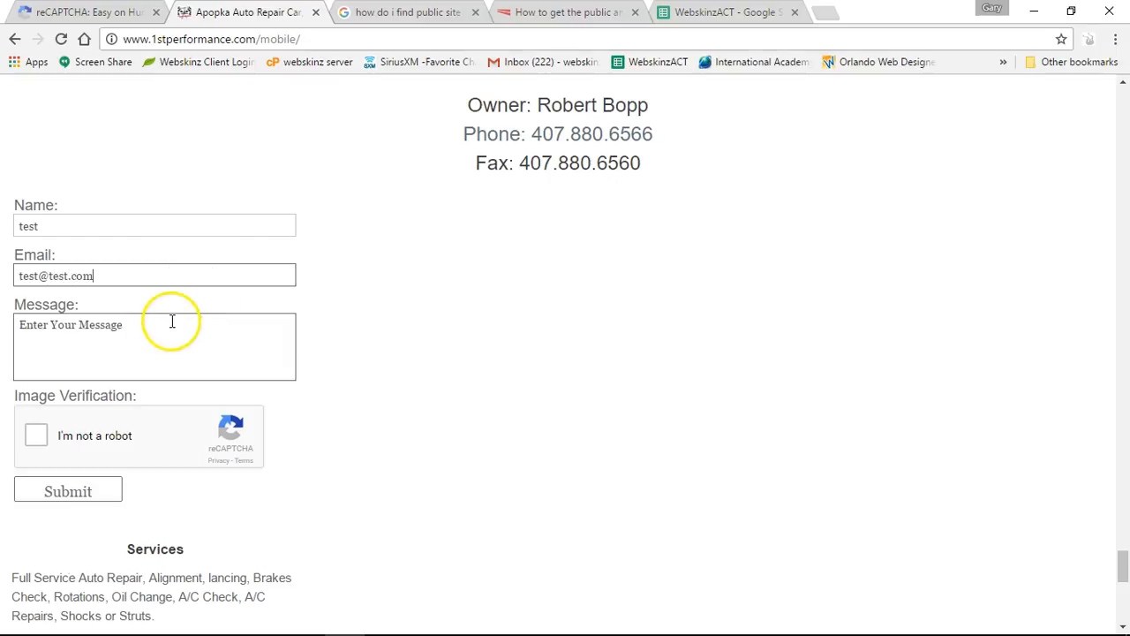
text(hey Rob, I'm checking to see if this new captcha on your contact form is working, email me back)
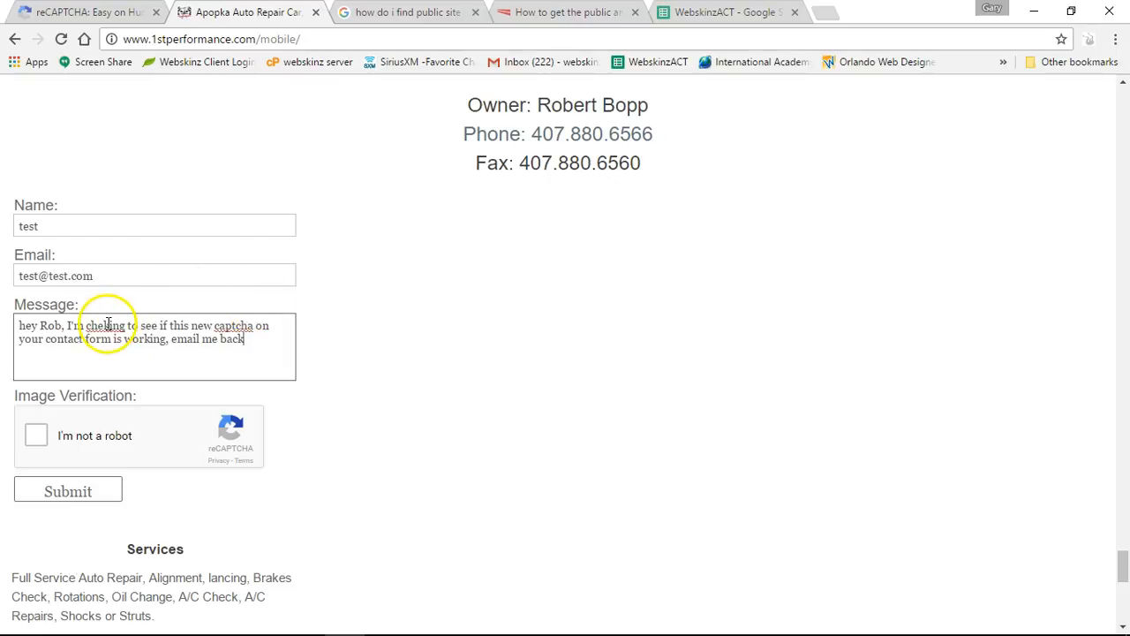
mouse_move(254, 342)
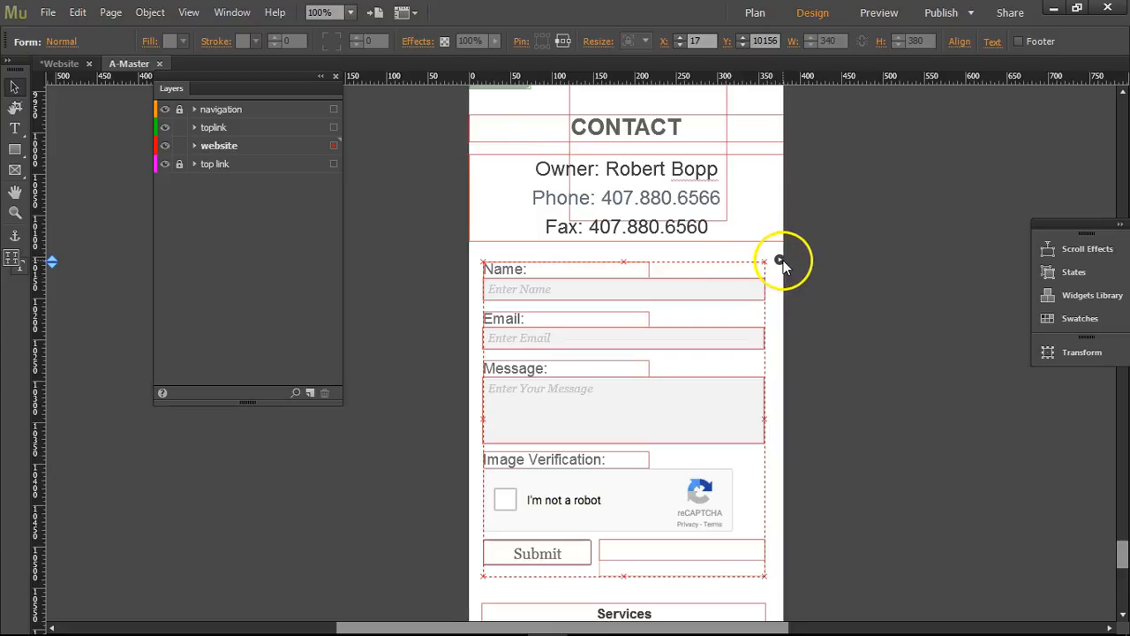
Change the form's Email to recipient to the site's info address
click(777, 260)
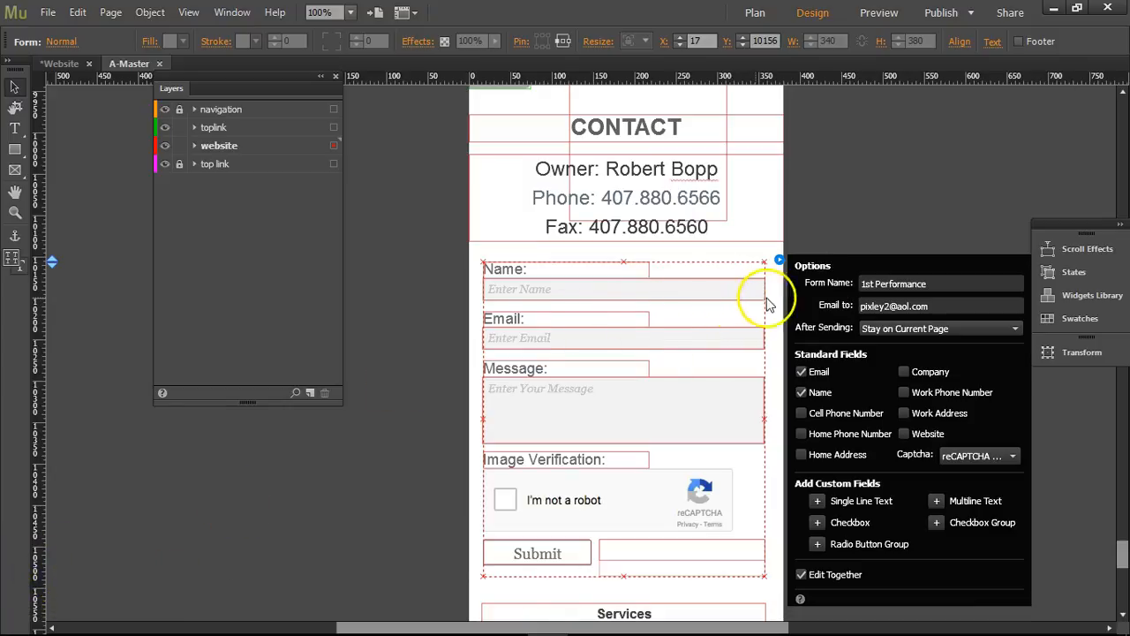
click(939, 305)
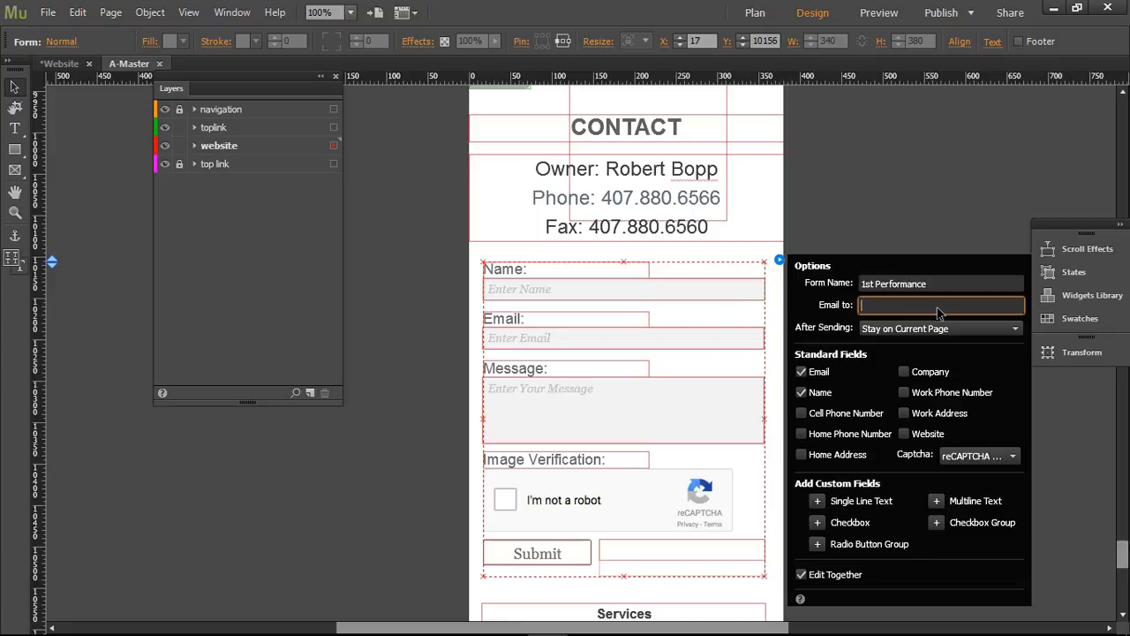
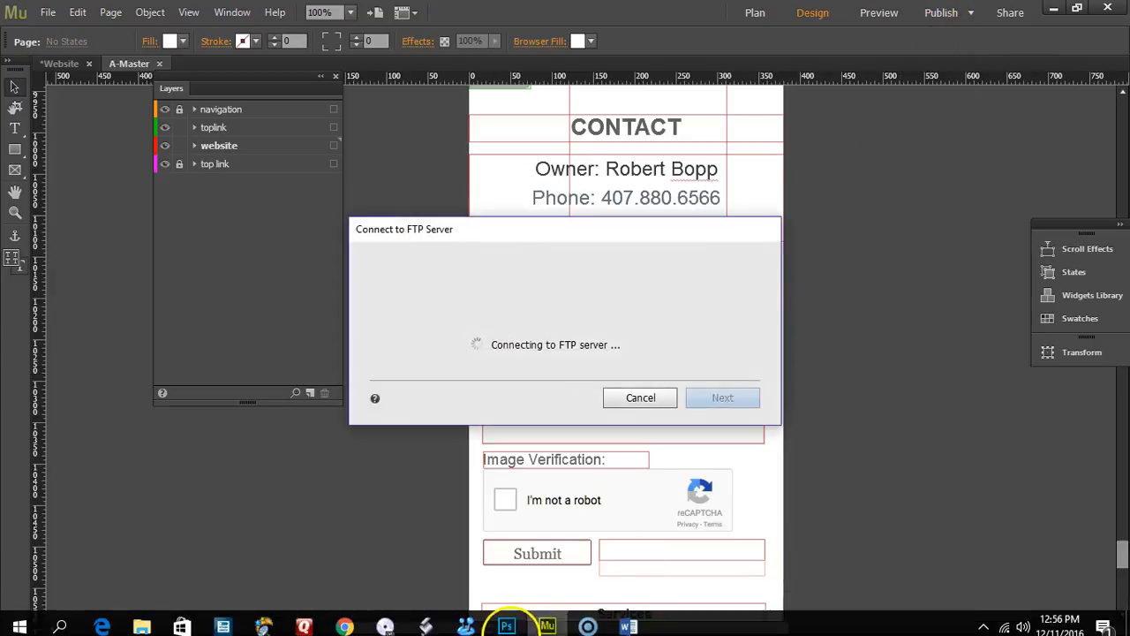
Publish the modified mobile pages to the FTP host and return to the browser
click(722, 396)
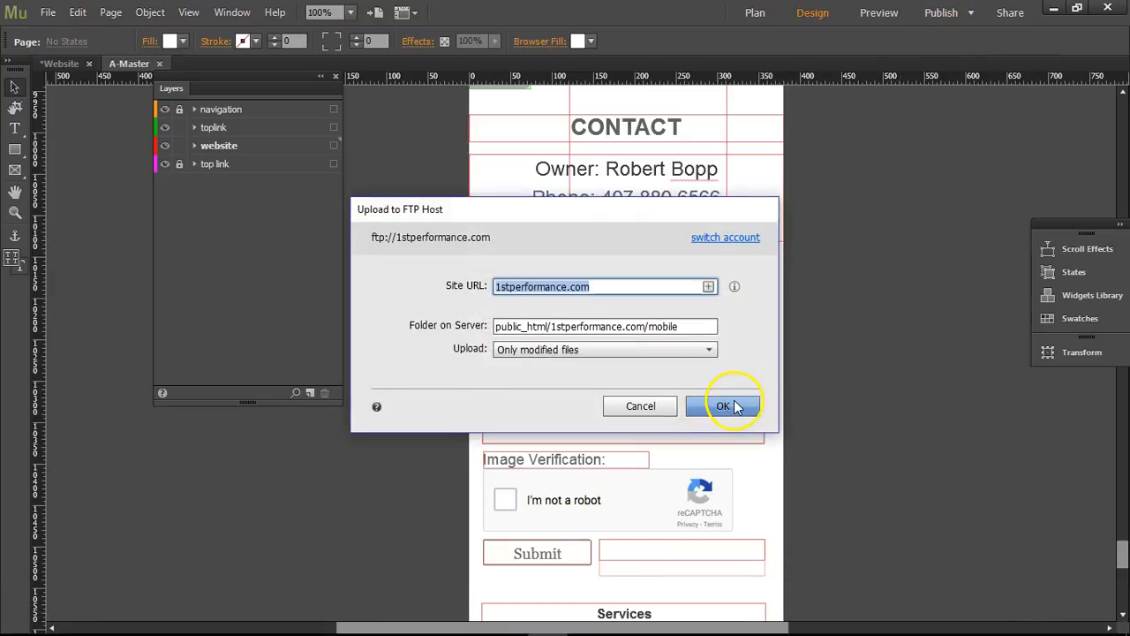
click(722, 405)
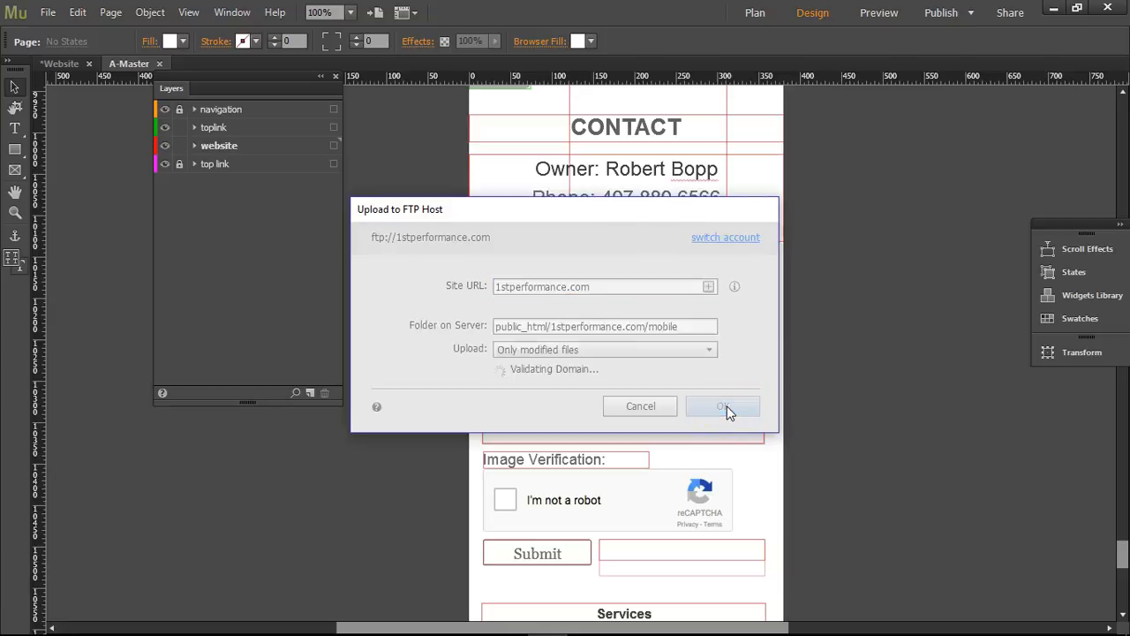
click(723, 404)
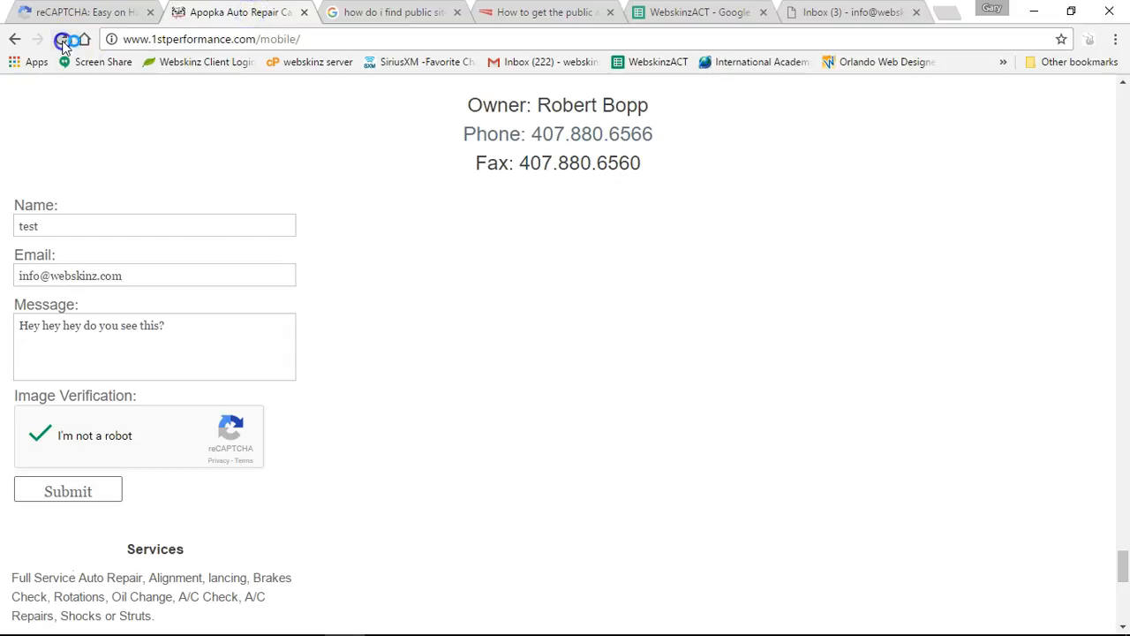
Fill the live mobile contact form with name 'gary', the suggested email and message 'hey hey'
click(60, 39)
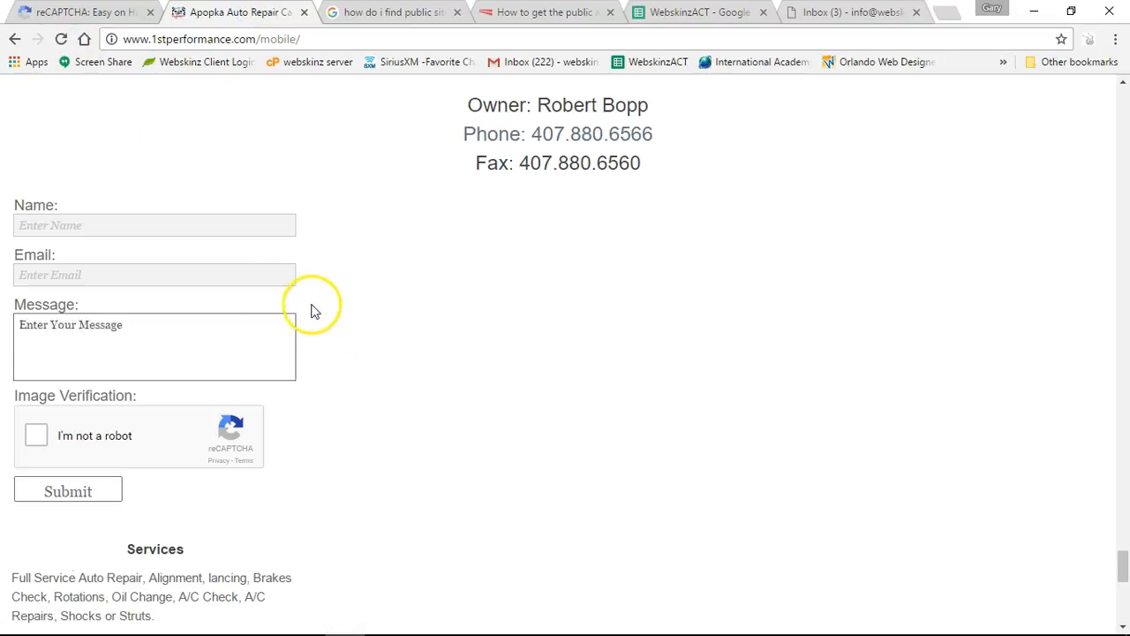
click(155, 224)
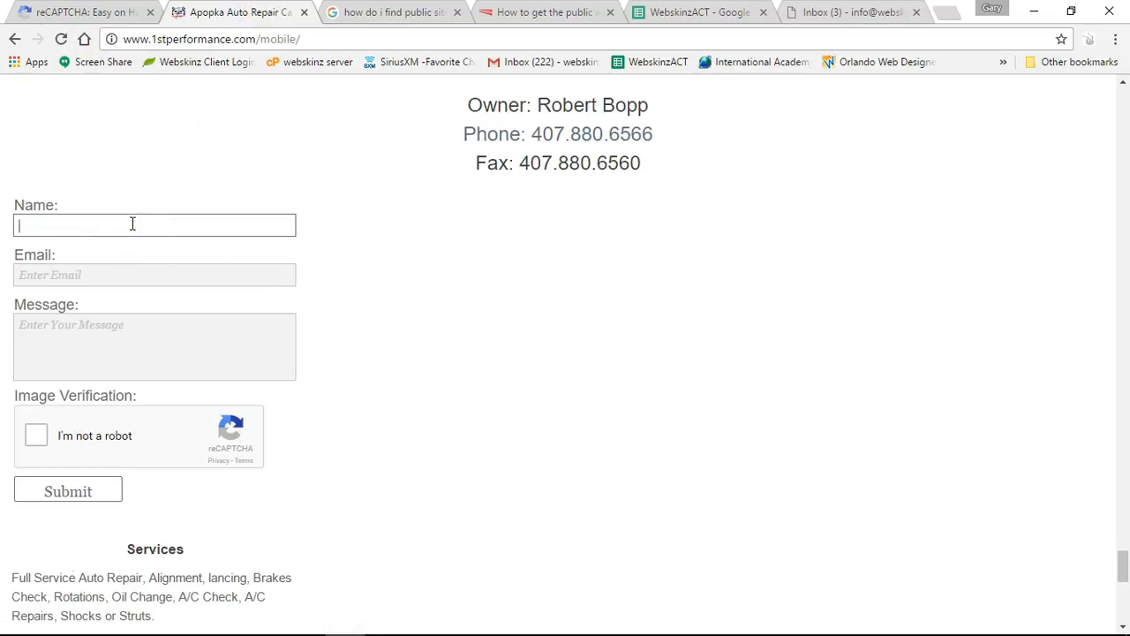
text(gary)
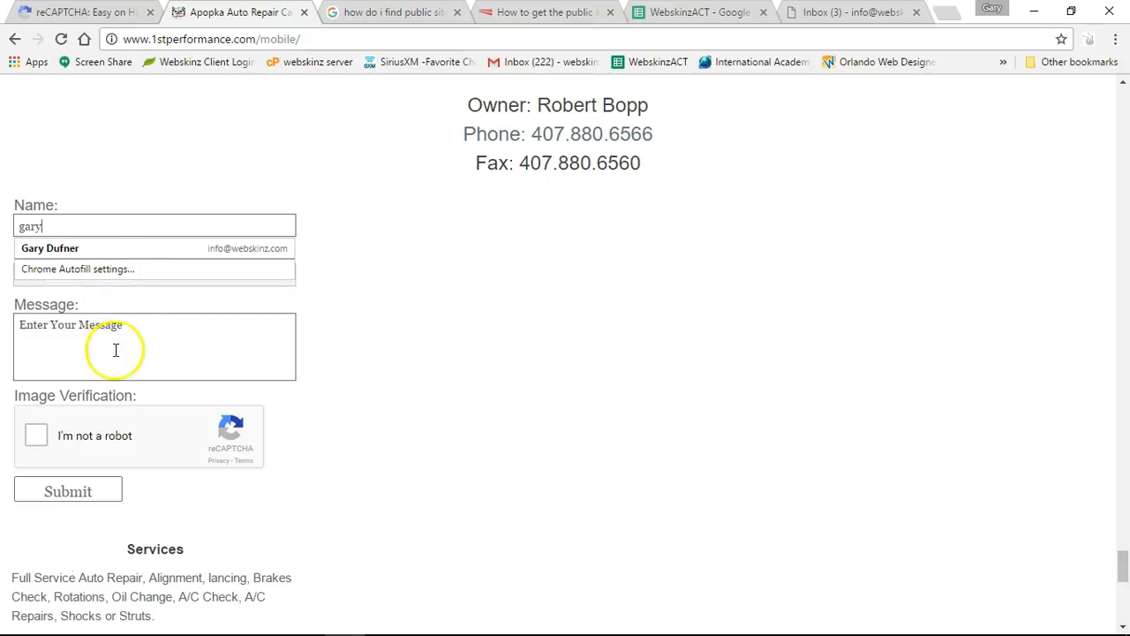
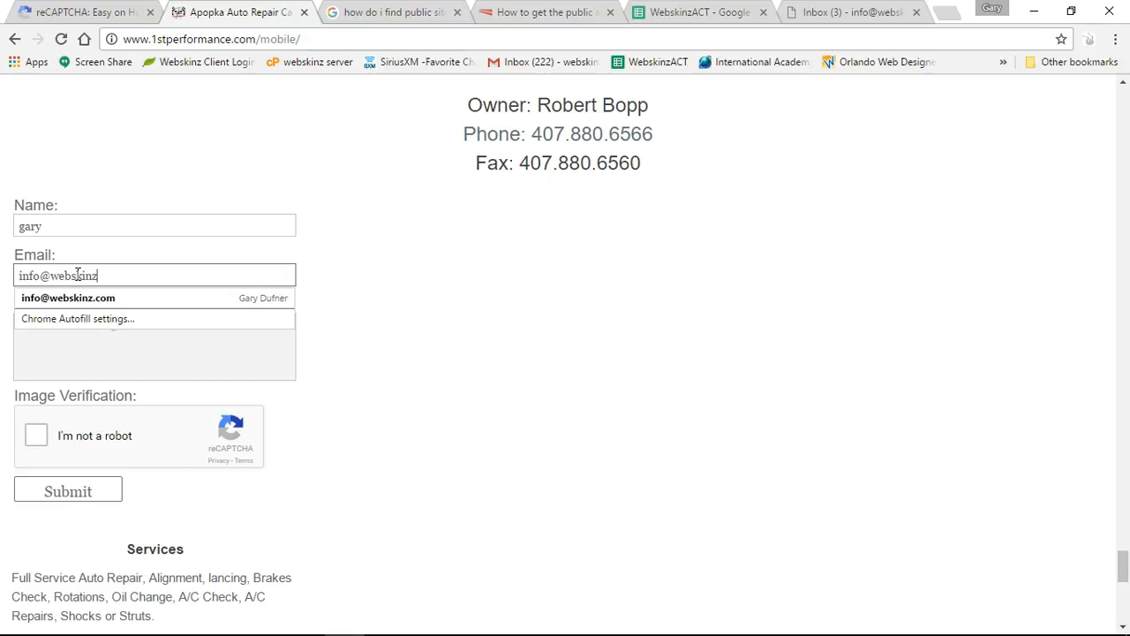
click(67, 297)
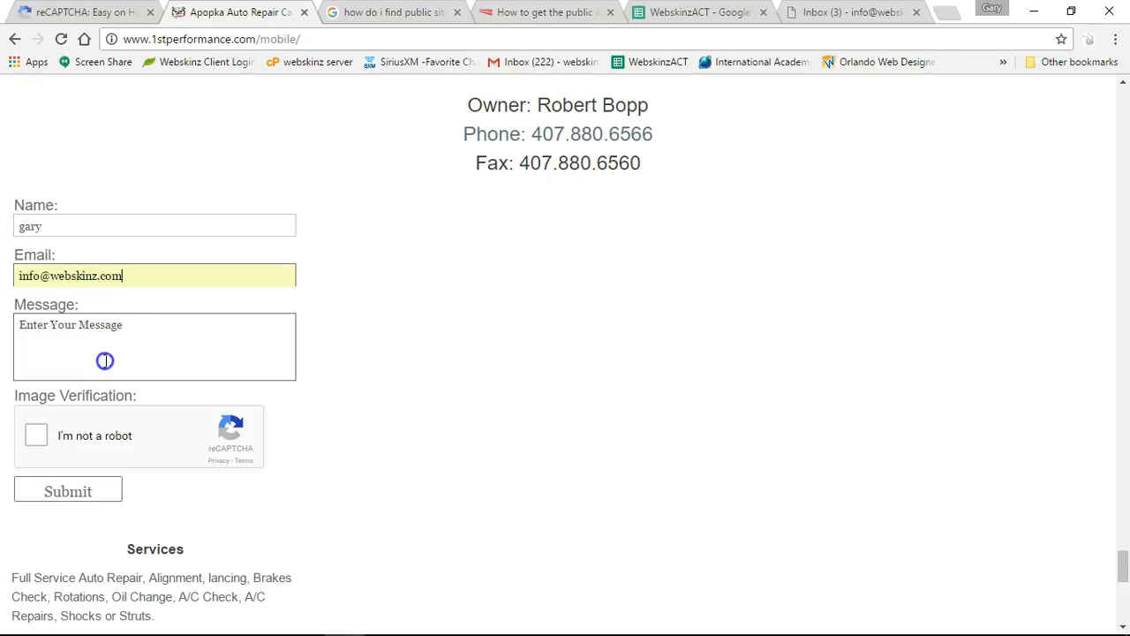
text(hey hey)
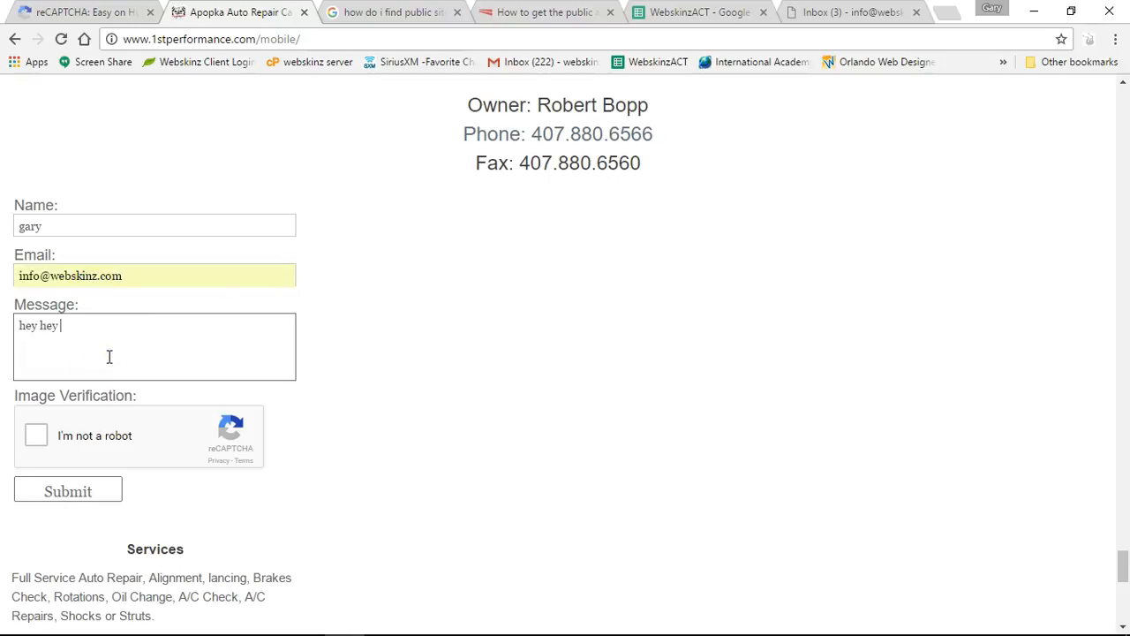
Pass the reCAPTCHA check, submit the test message and go to the webmail inbox
click(35, 434)
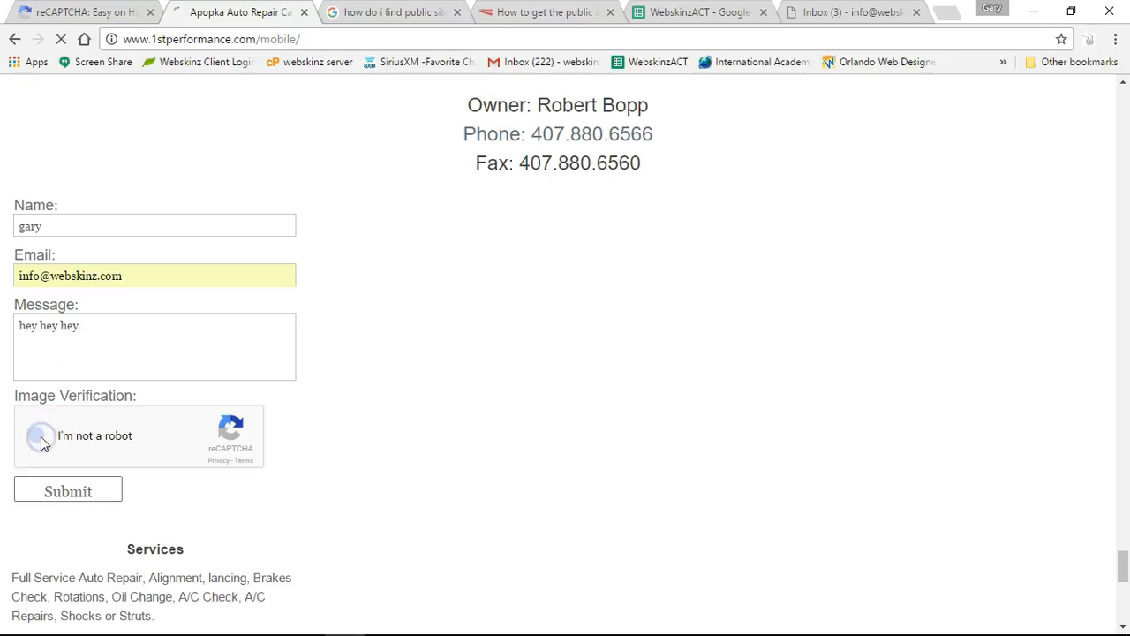
click(40, 434)
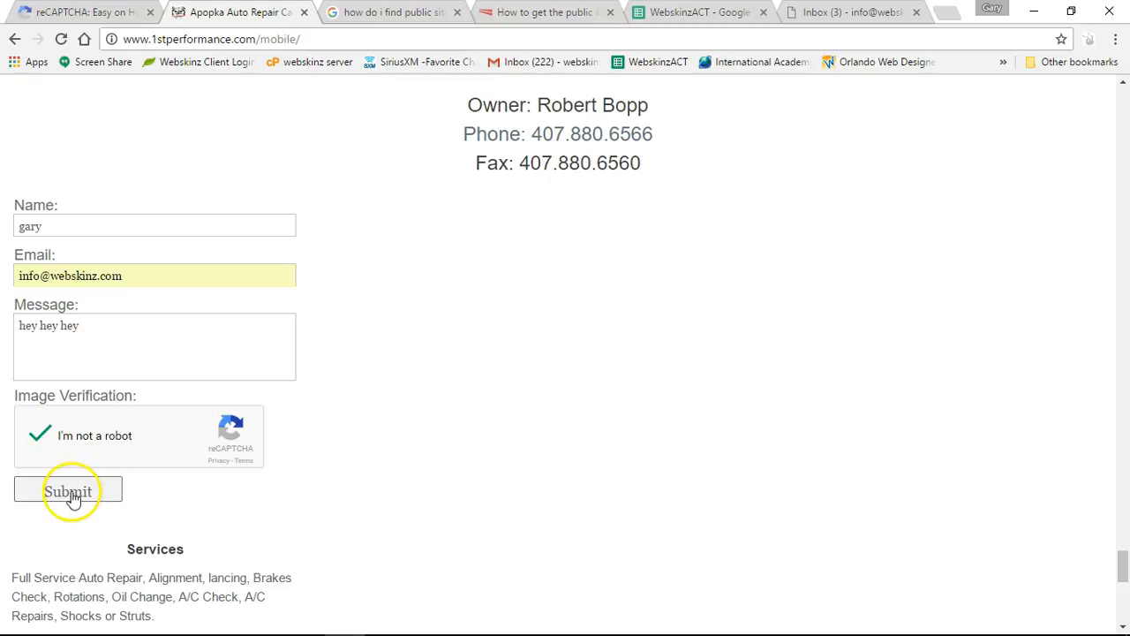
click(67, 491)
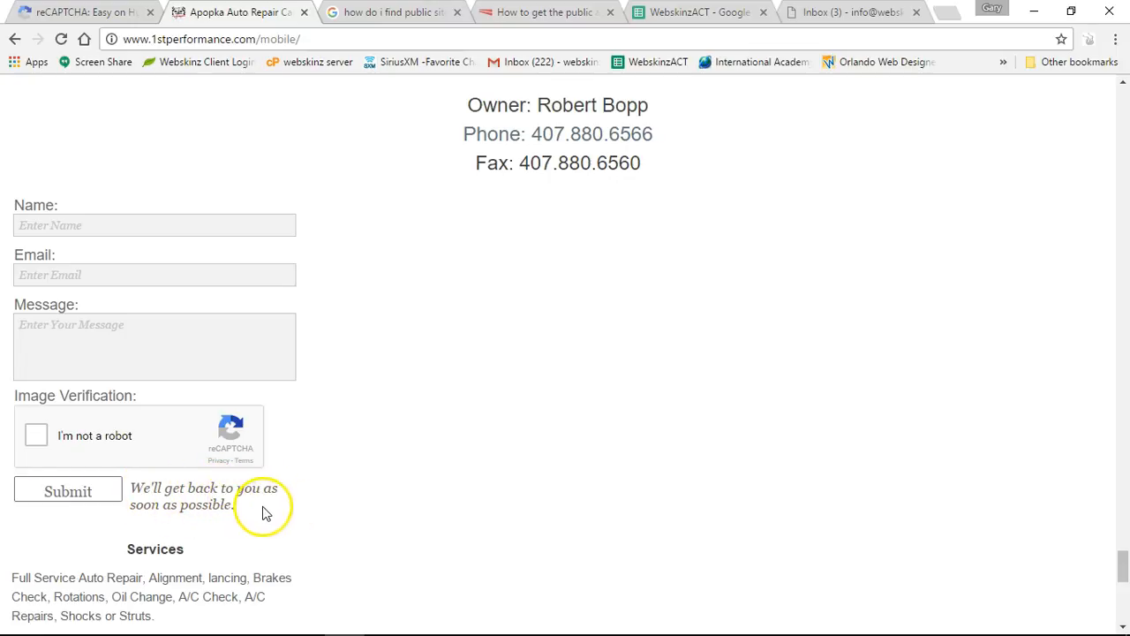
click(847, 10)
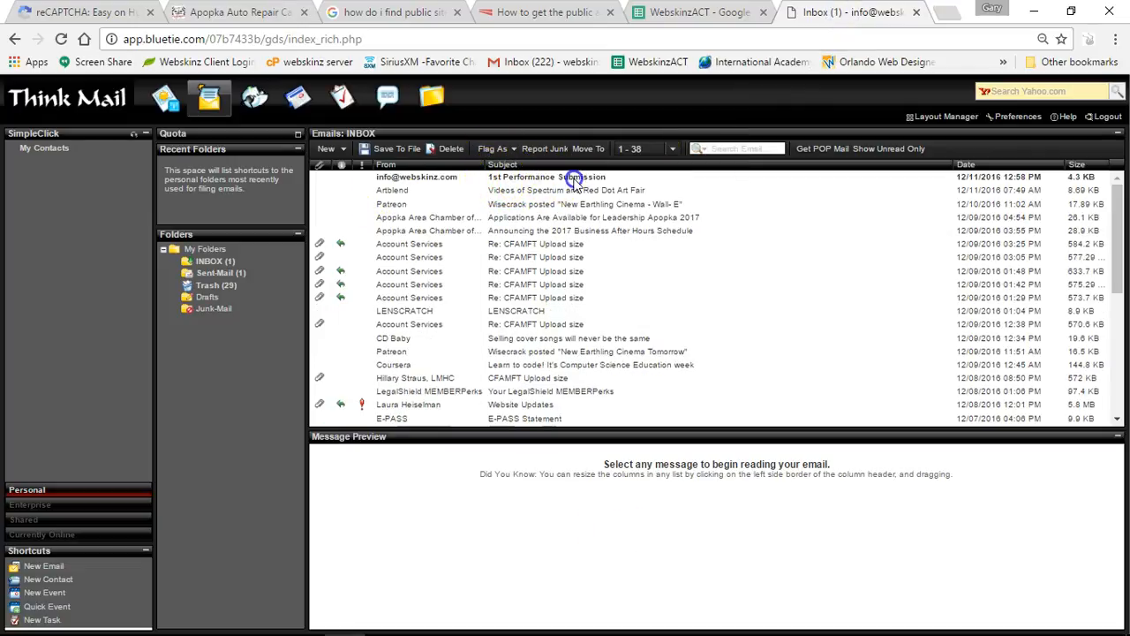
View the 1st Performance Submission email confirming the test details, then return to Muse
click(547, 176)
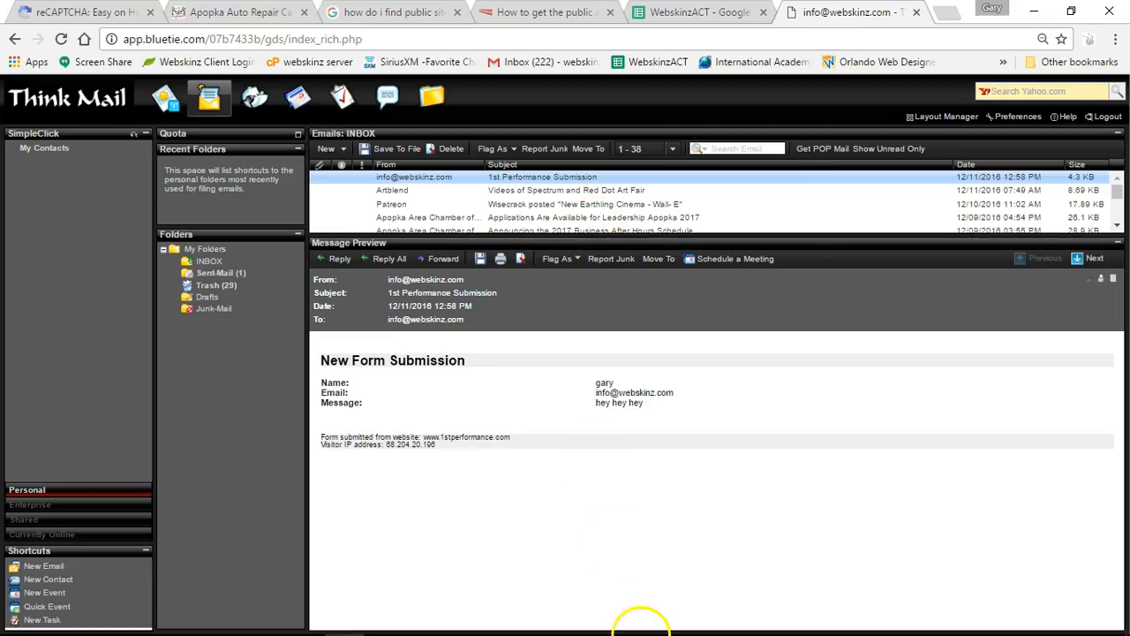
click(547, 618)
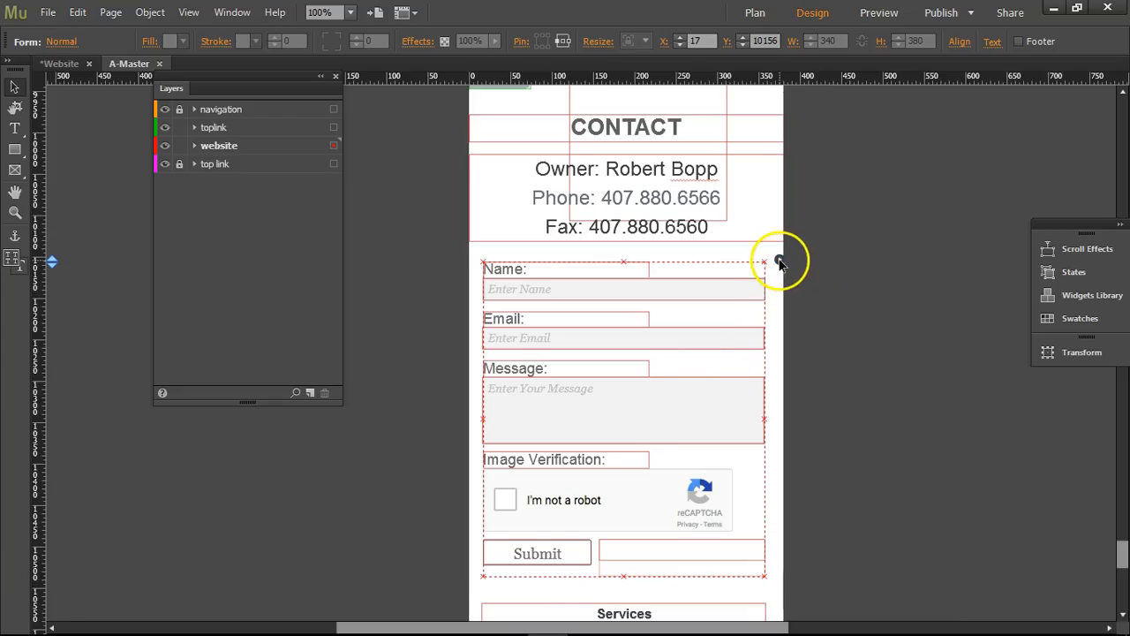
click(779, 259)
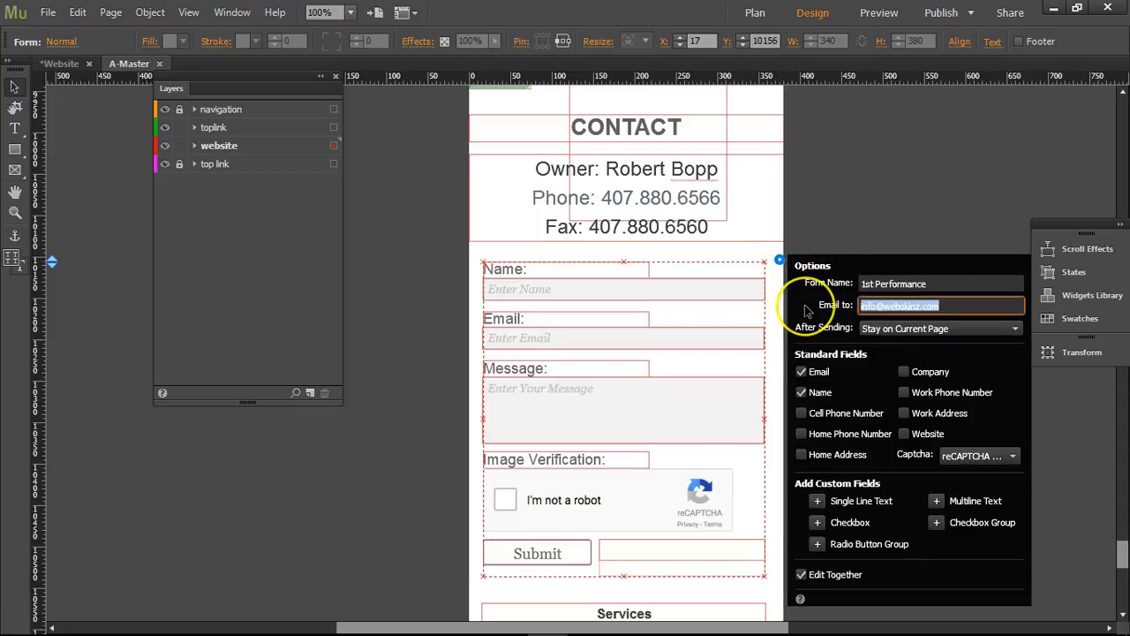
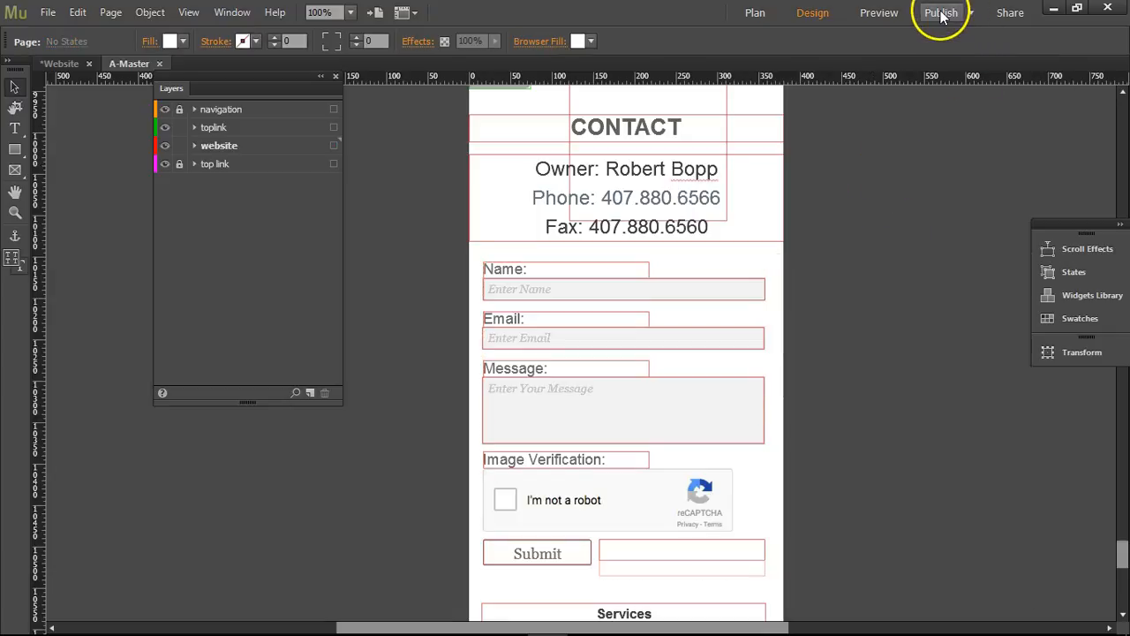
Publish the modified mobile site by FTP, ignoring the folder validation warning
click(939, 13)
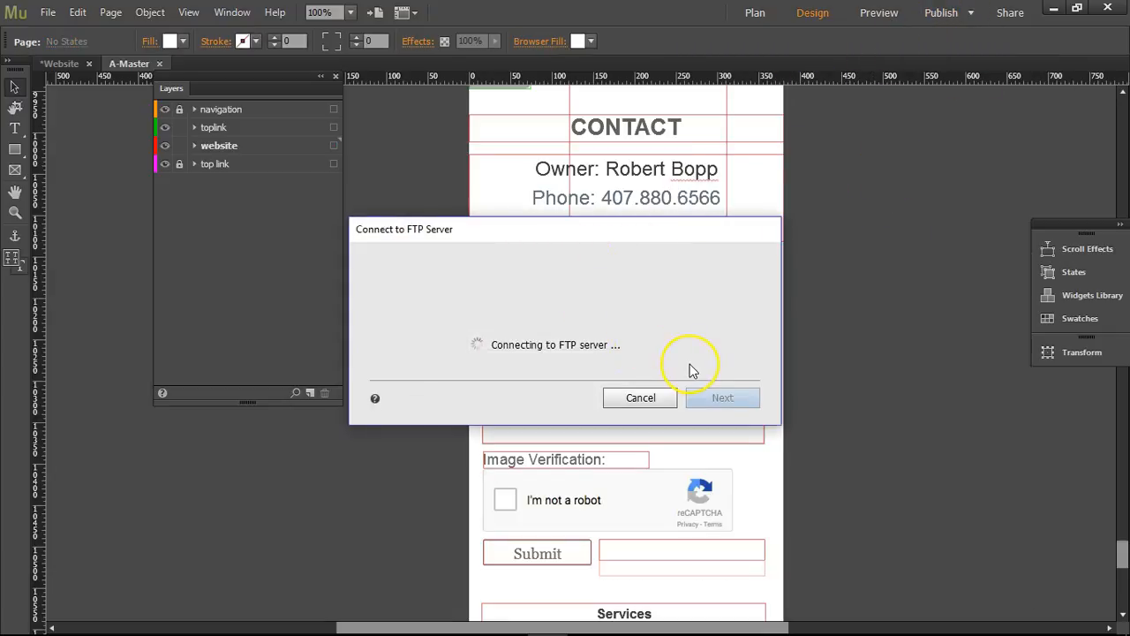
click(722, 397)
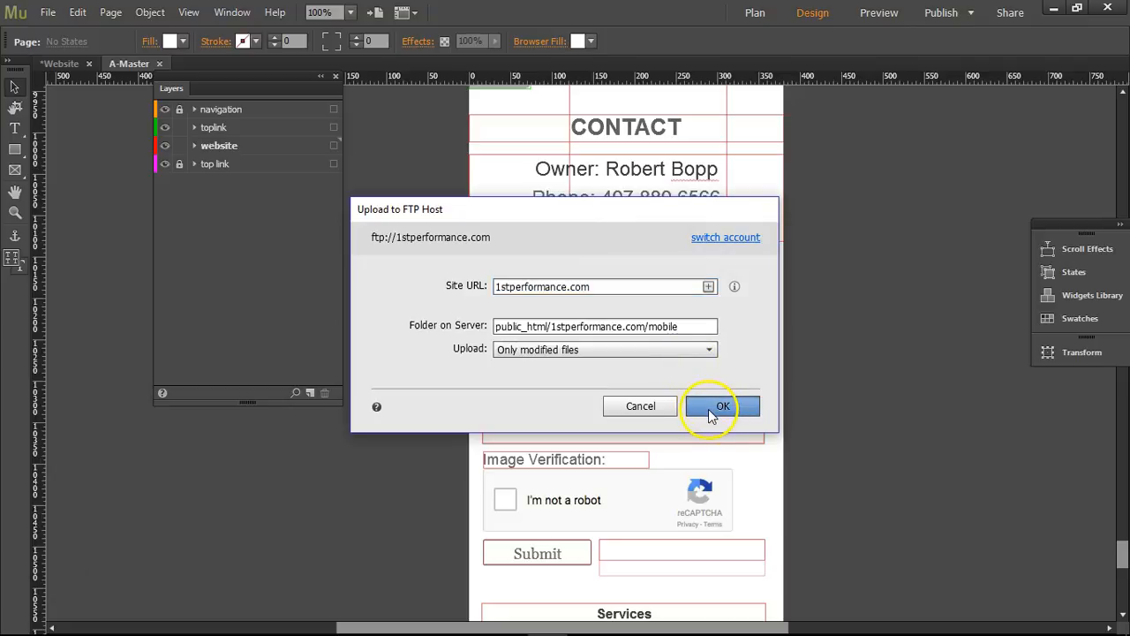
click(722, 406)
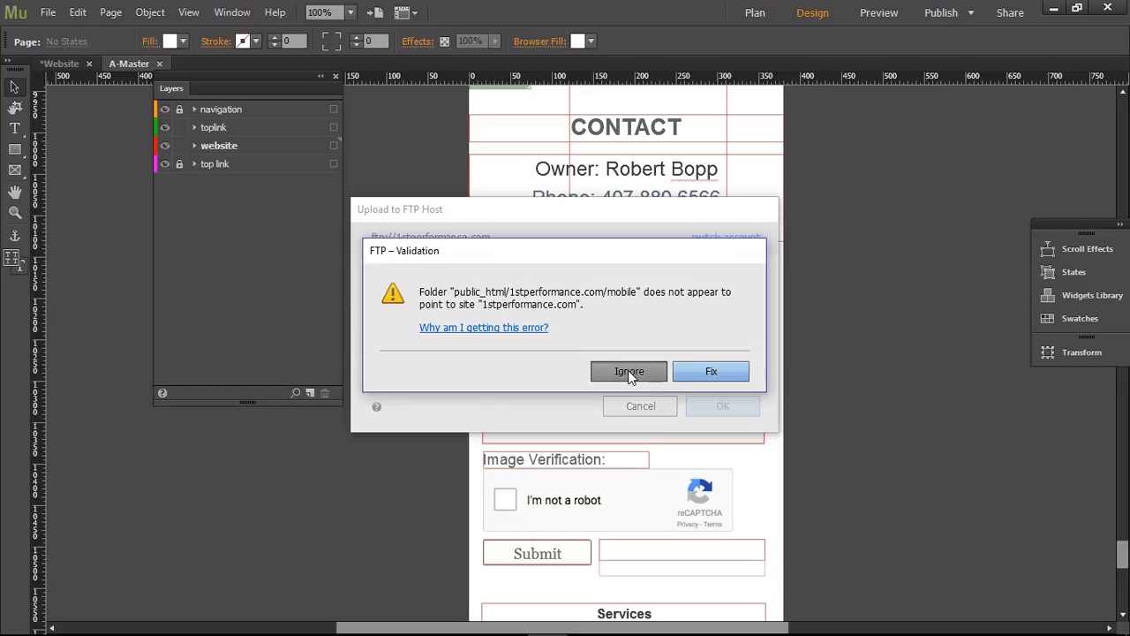
click(629, 371)
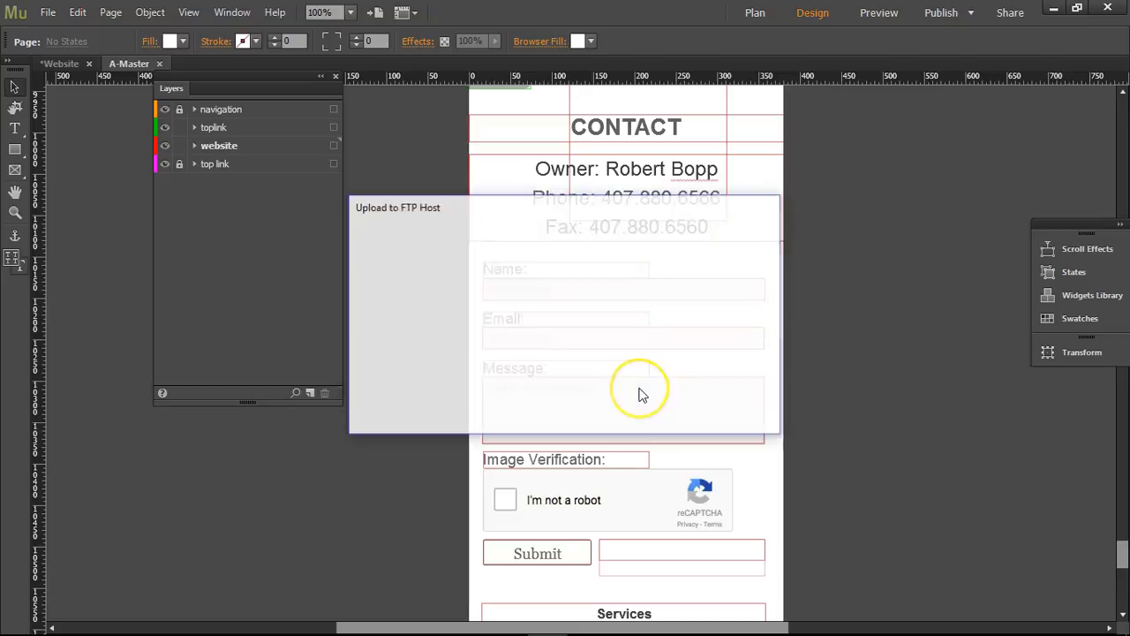